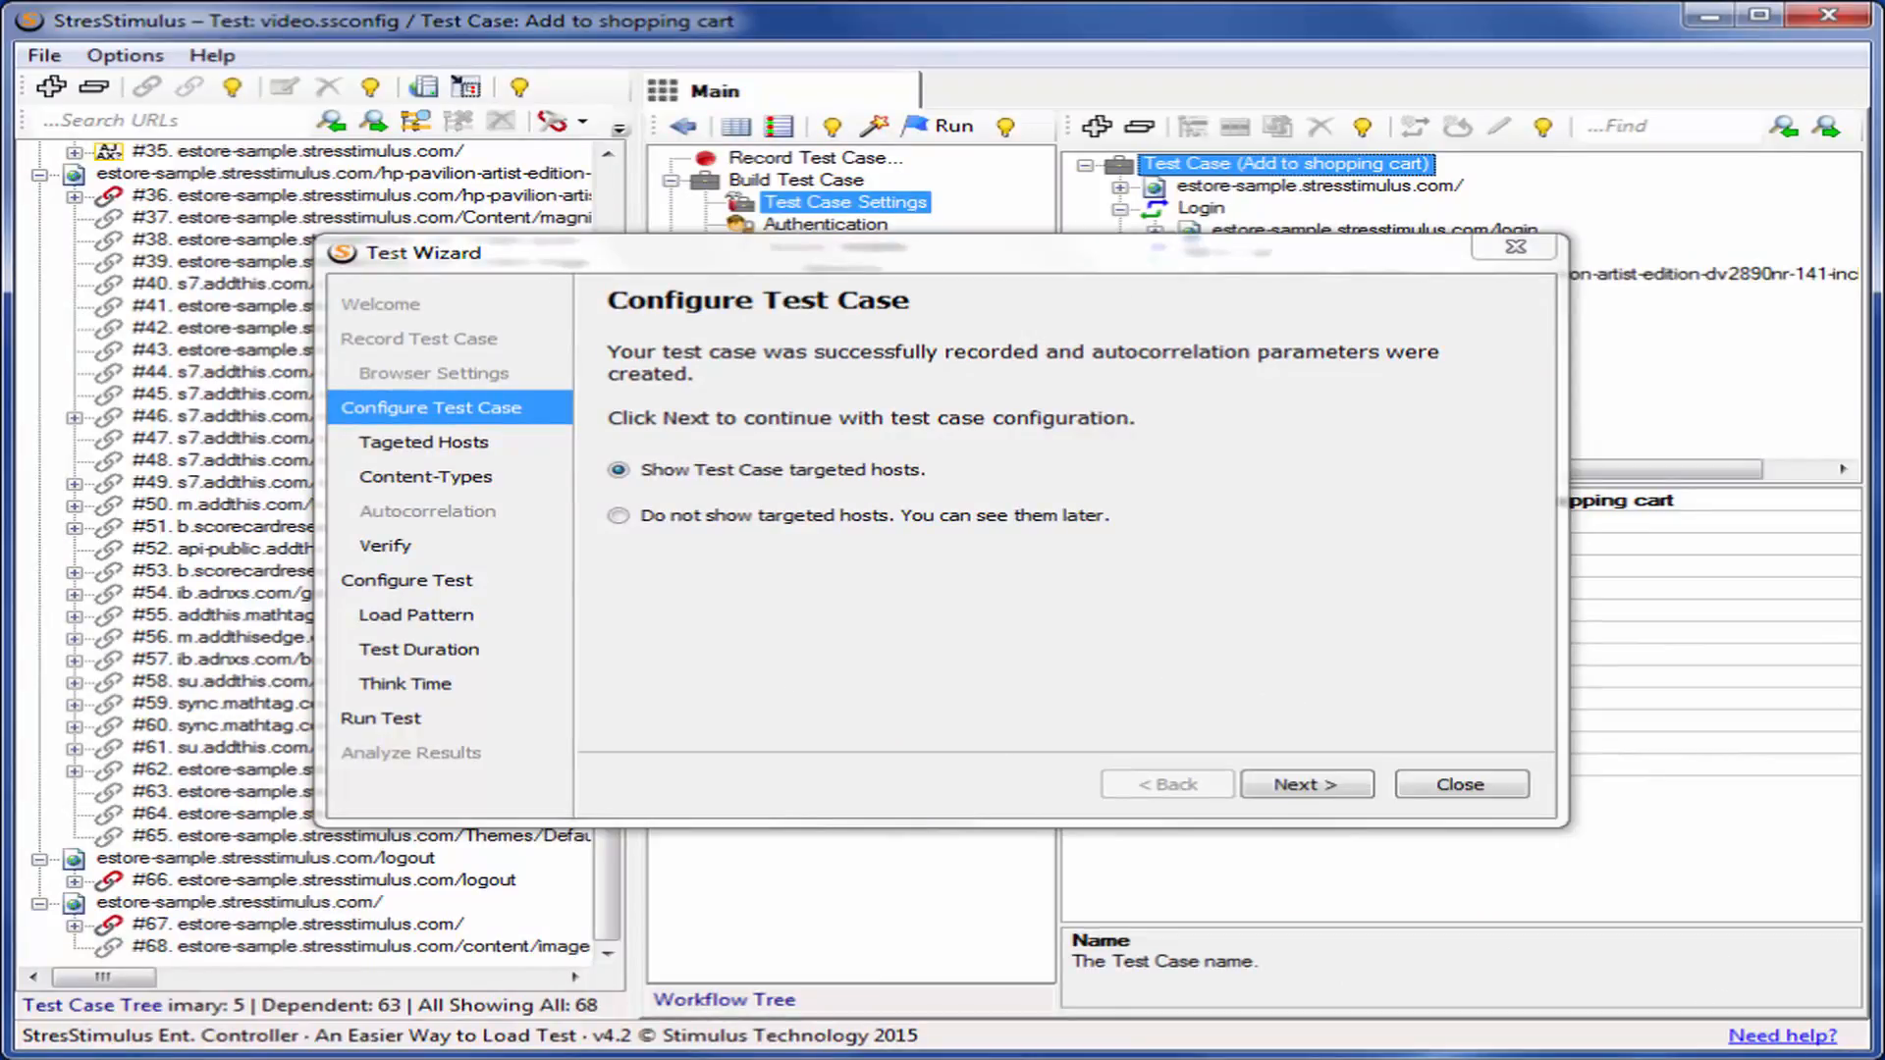
# Delete all third-party hosts, keeping only estore-sample.stresstimulus.com (49 requests remain).
pyautogui.click(1306, 784)
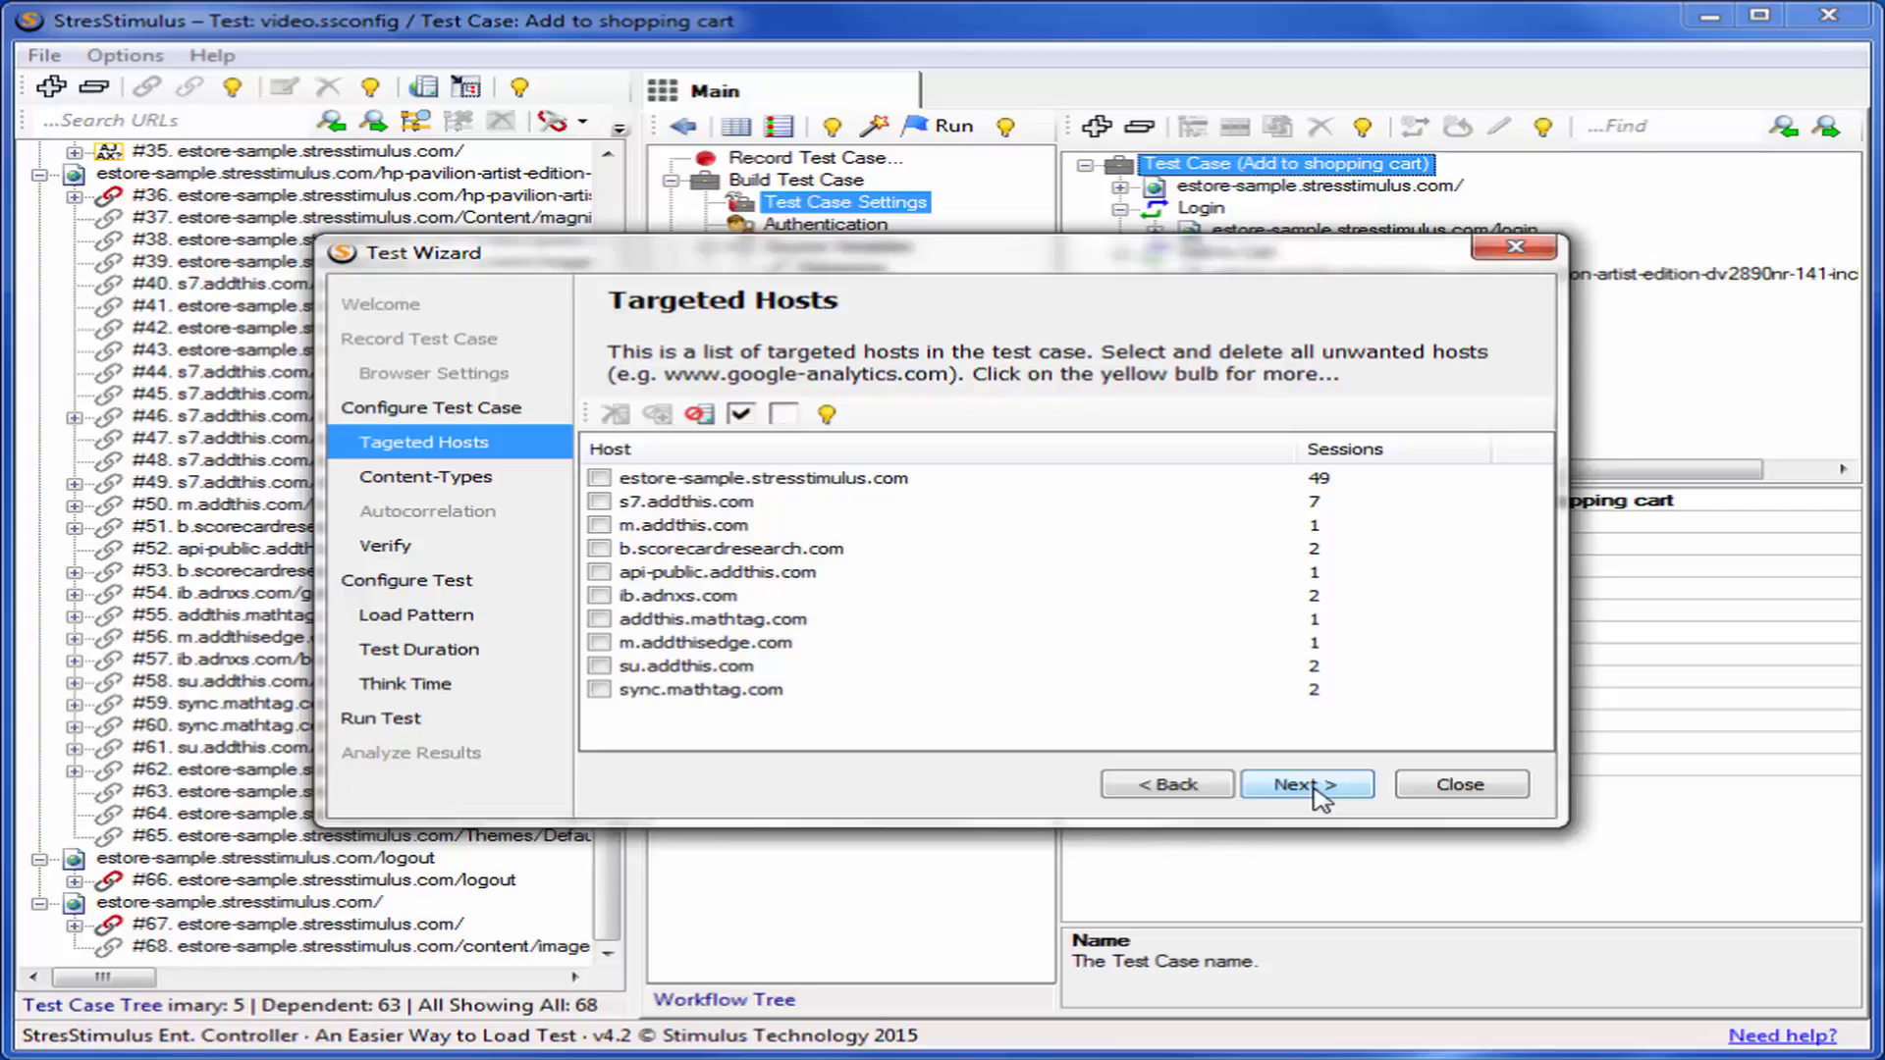
pyautogui.moveTo(848, 467)
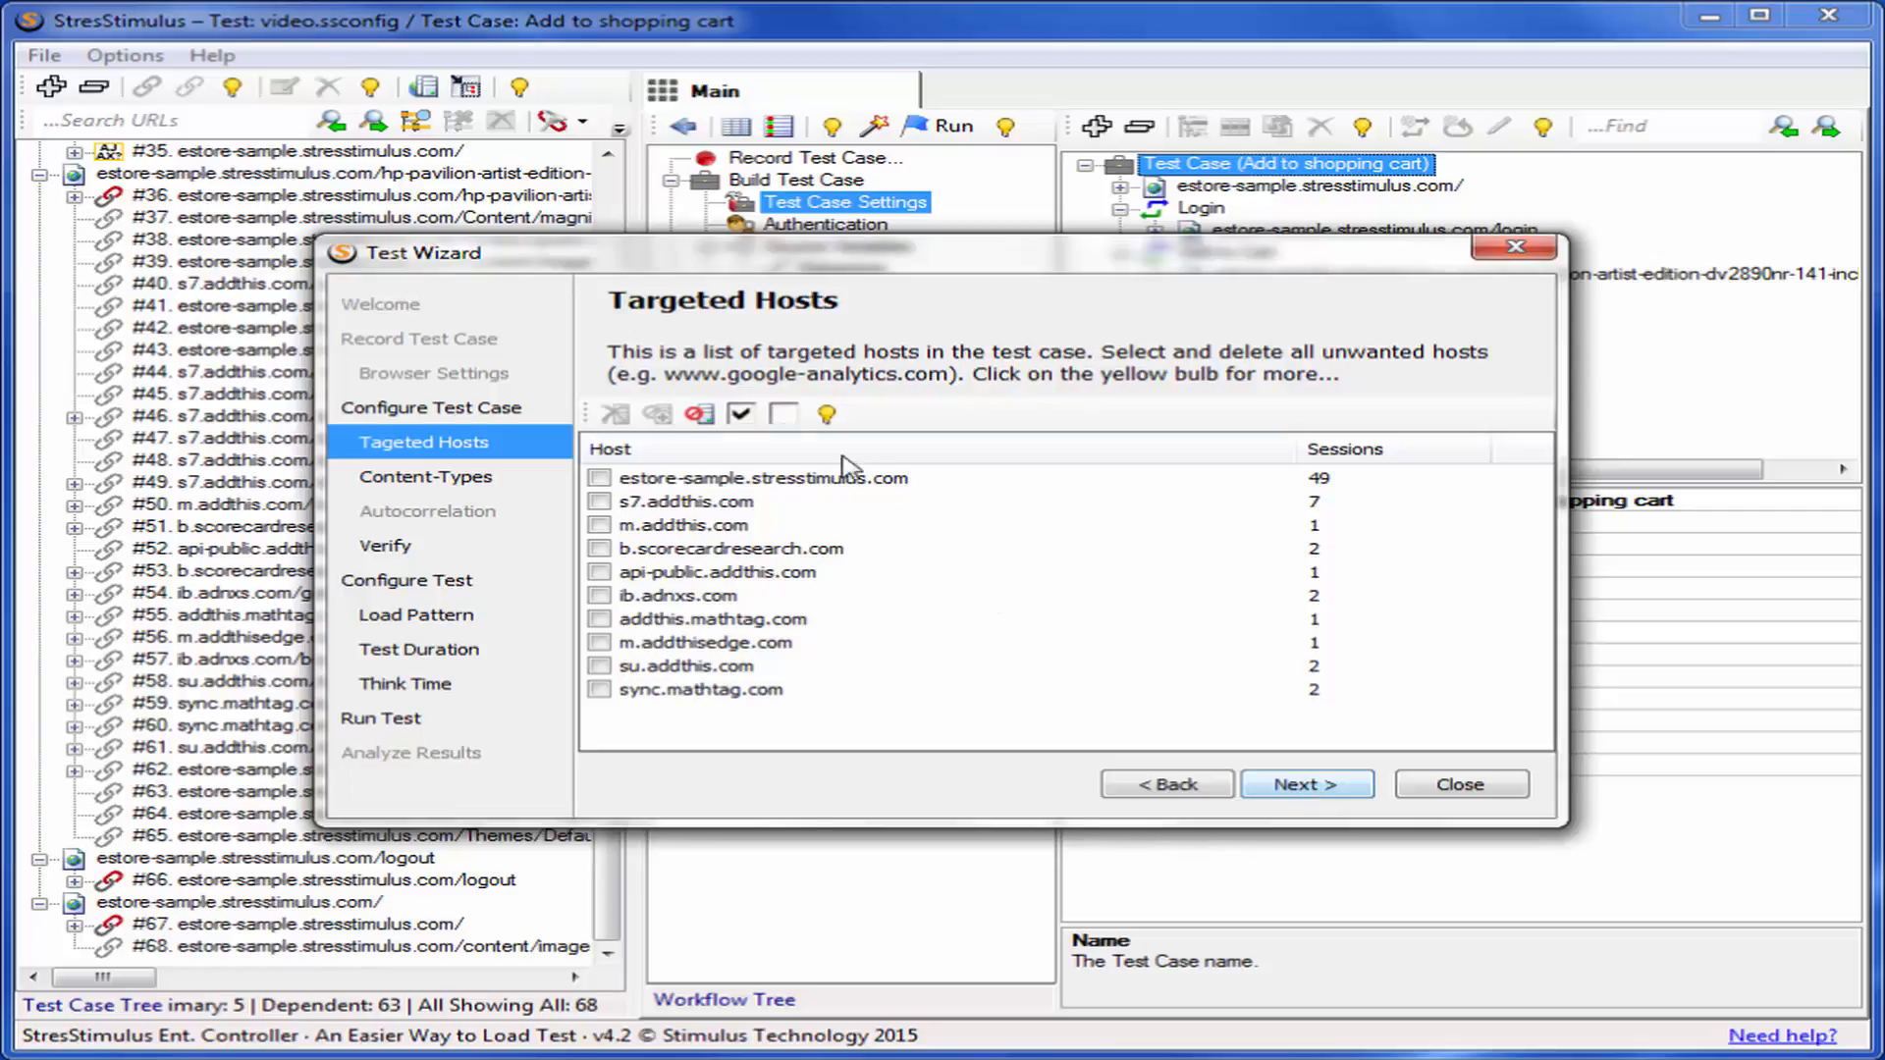
pyautogui.click(740, 414)
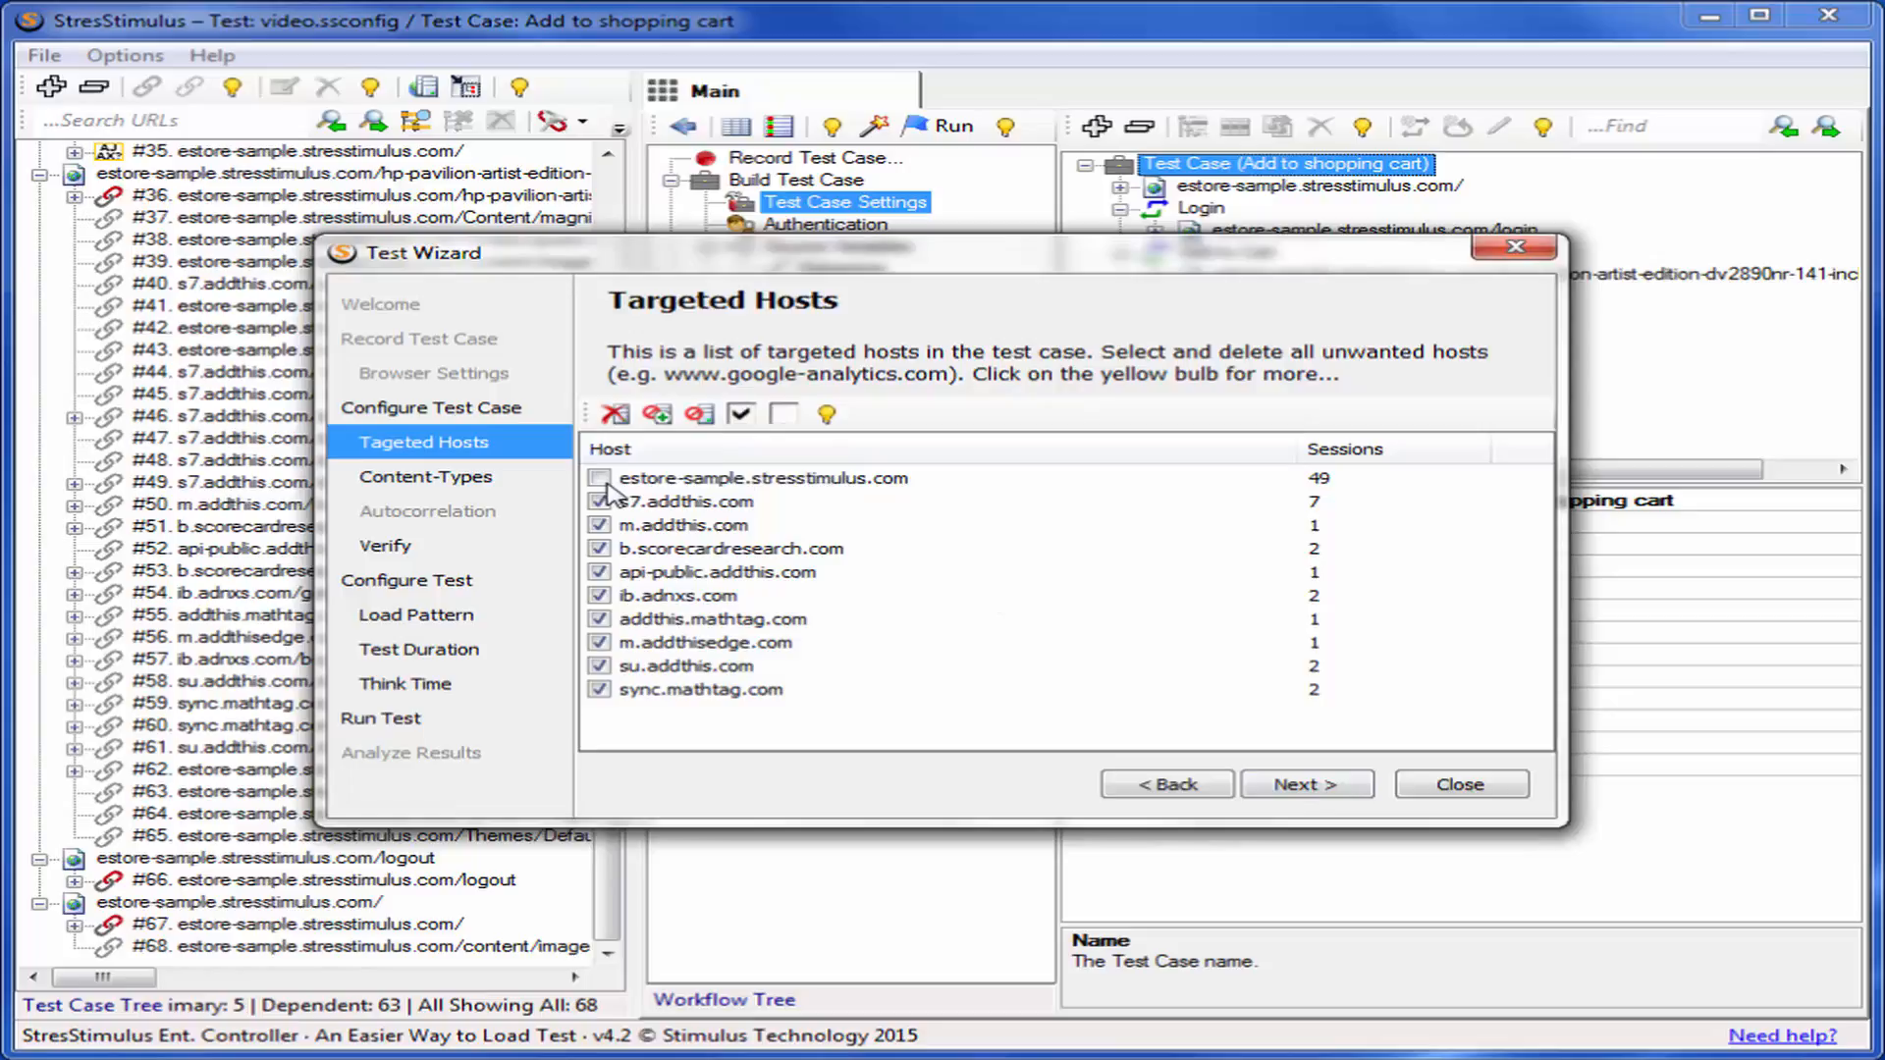
pyautogui.click(614, 414)
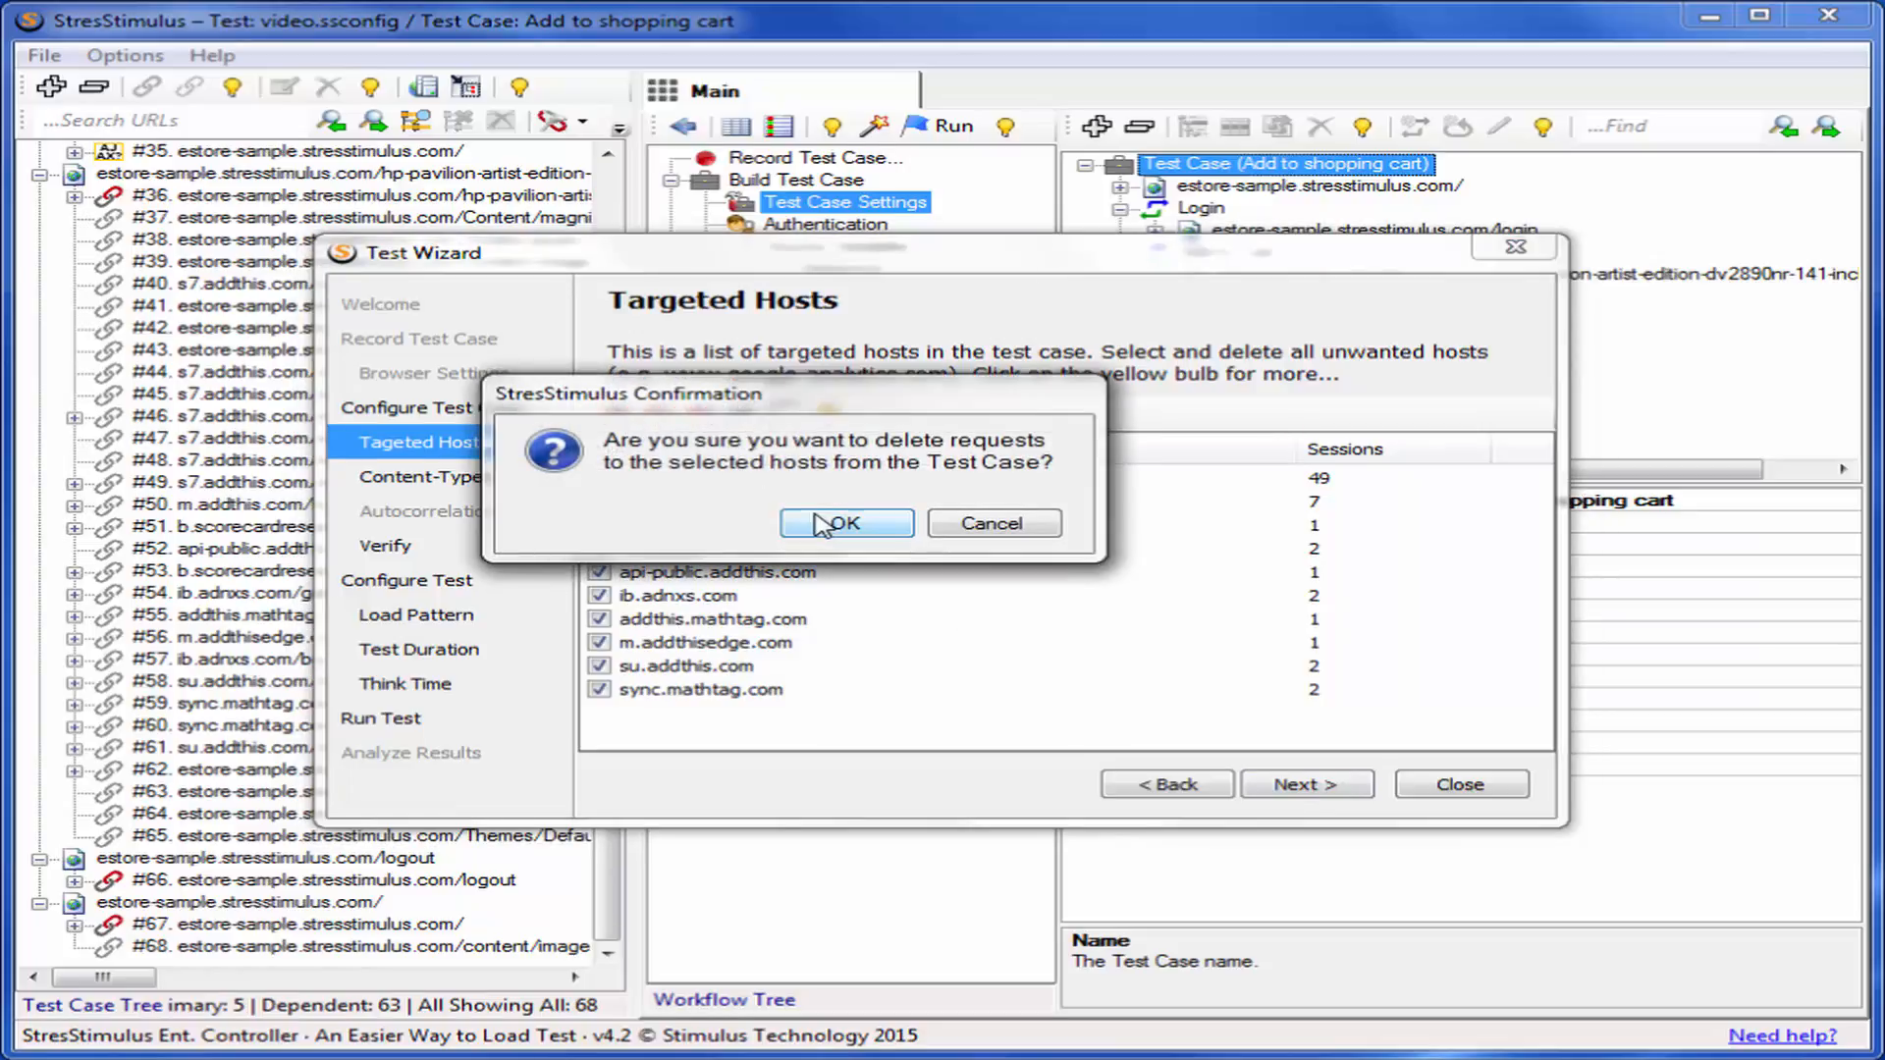
pyautogui.click(844, 522)
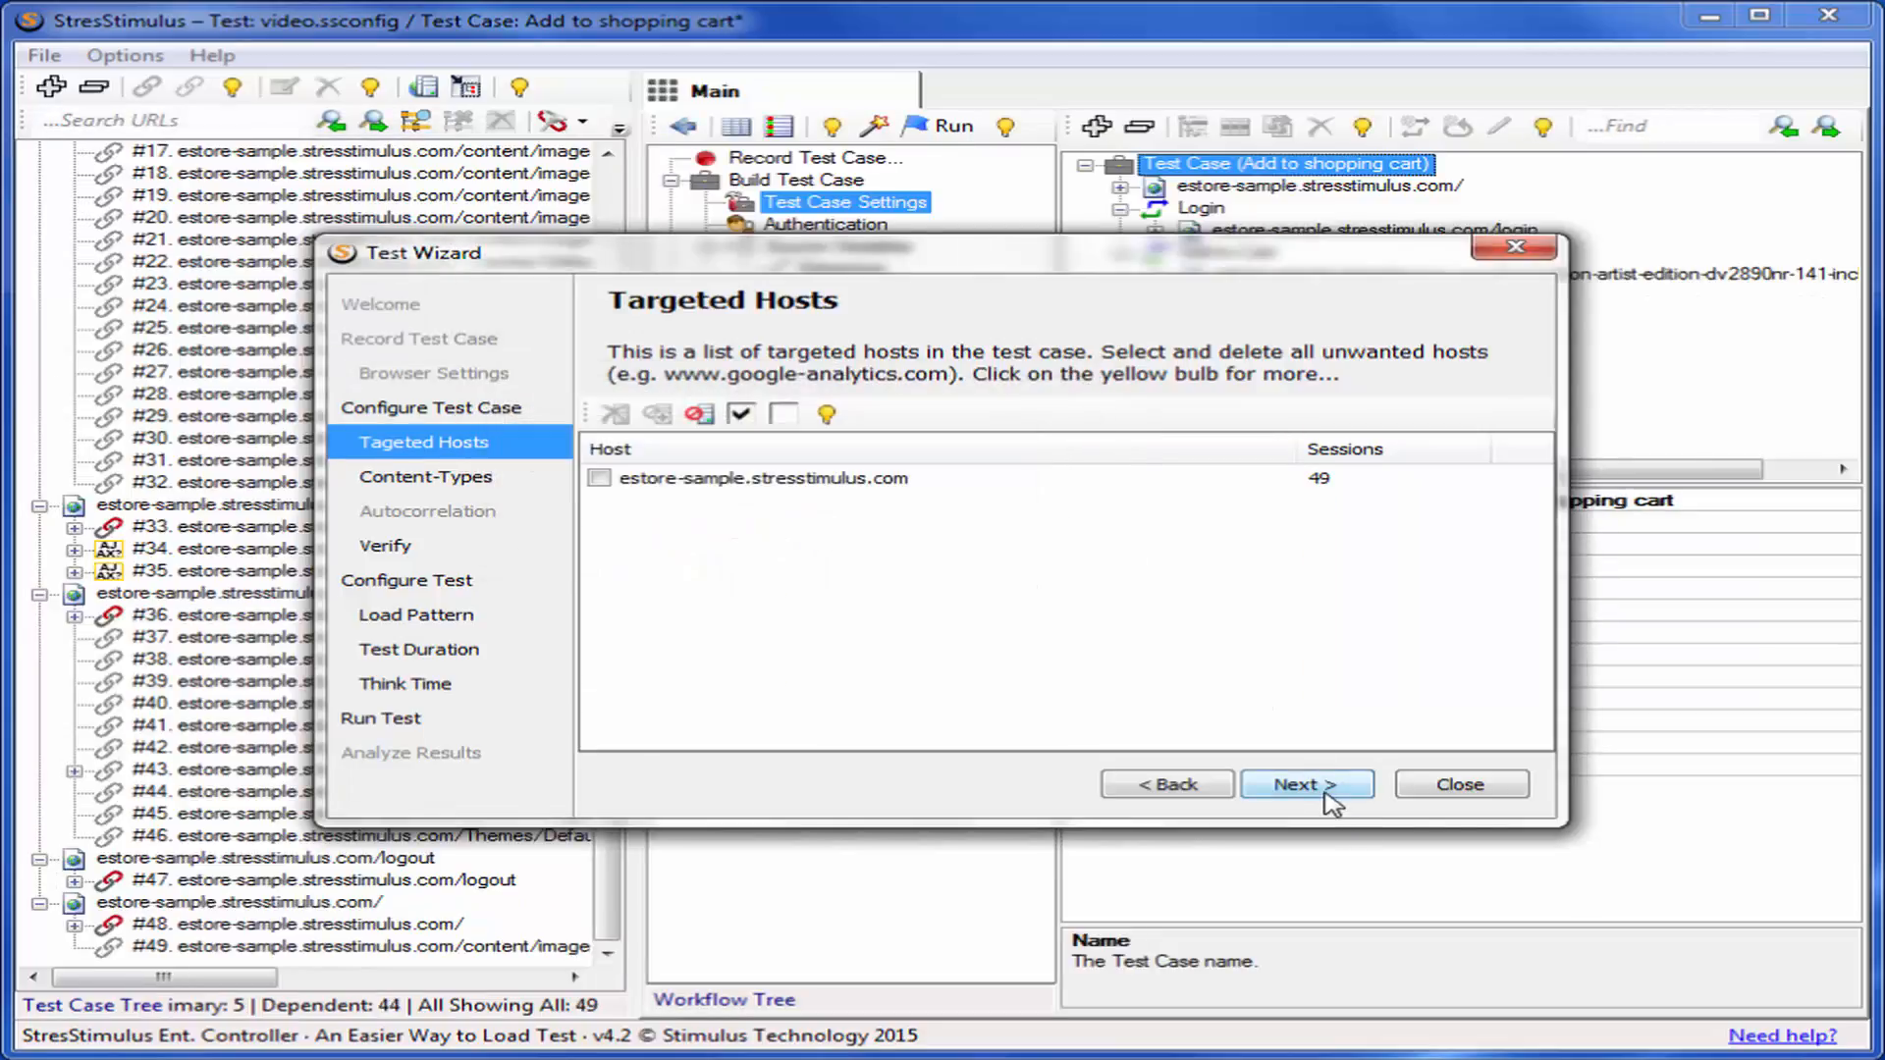
# Delete text/css, image/gif, image/jpeg and image/png sessions, leaving 17 requests.
pyautogui.click(1308, 784)
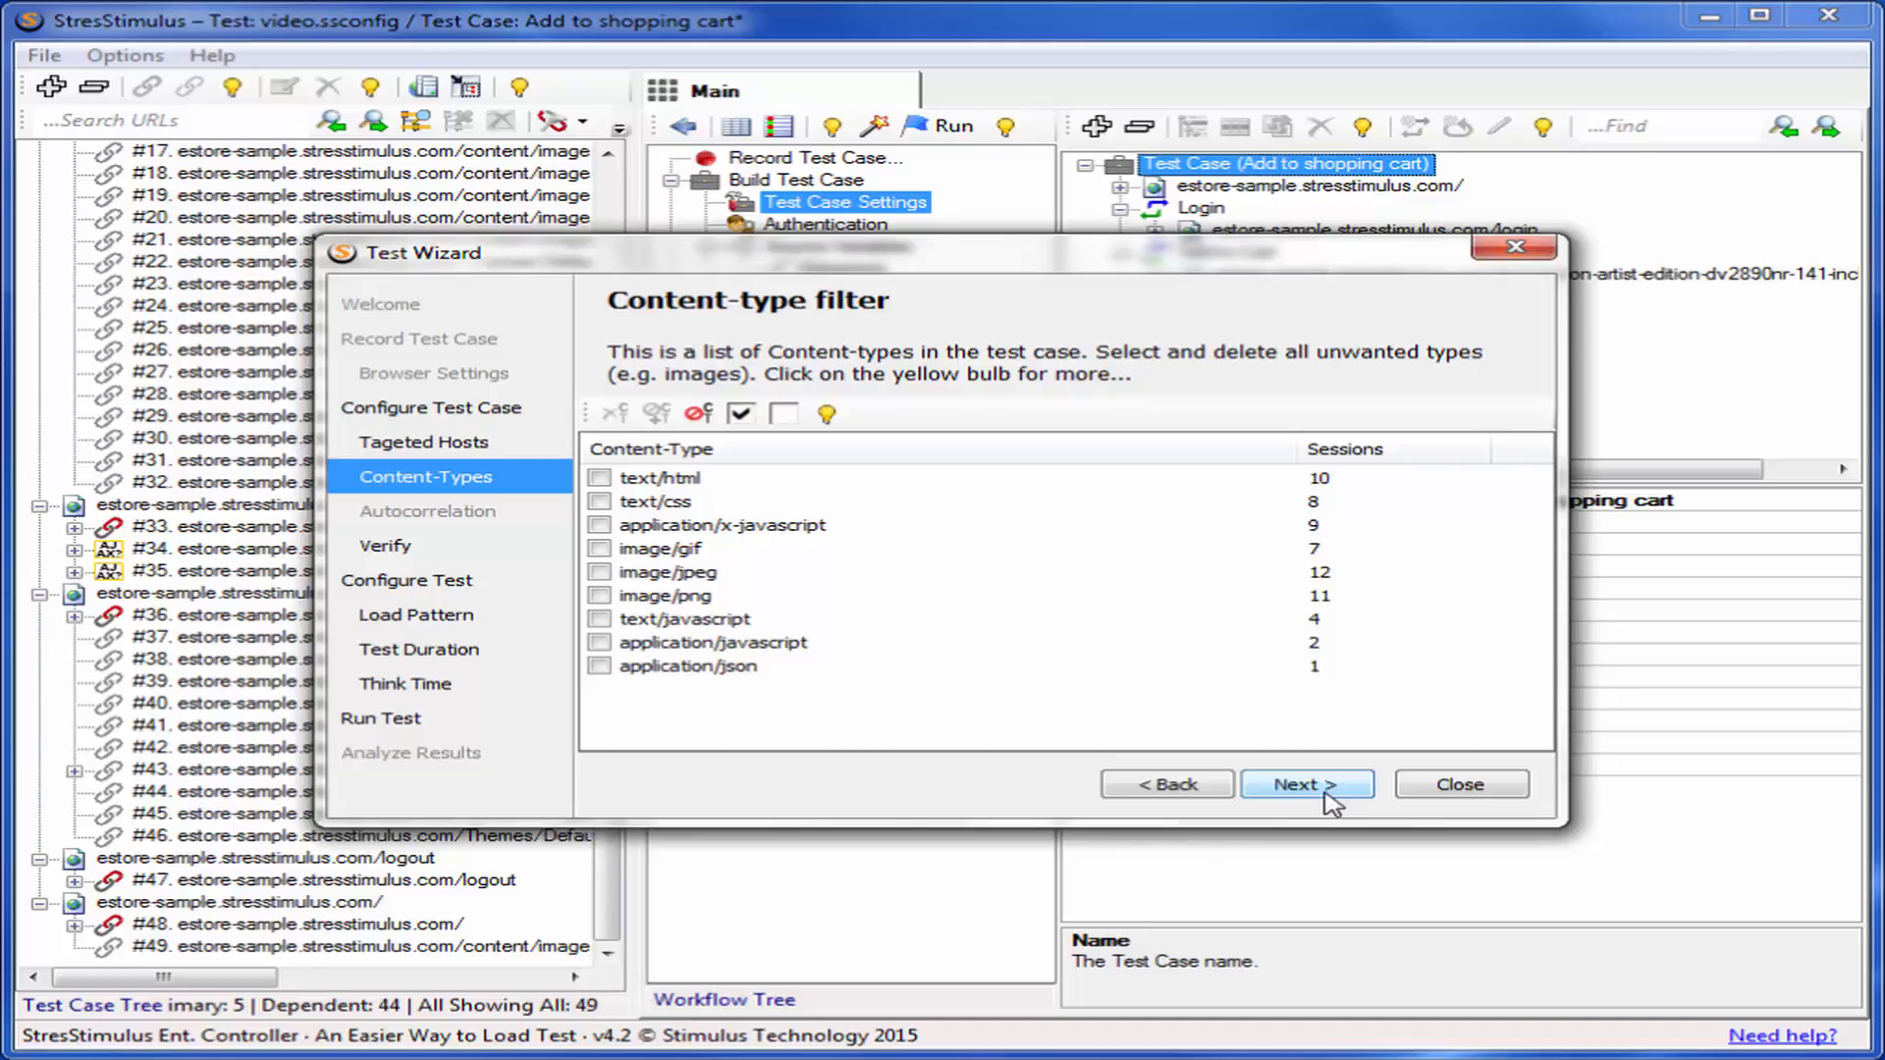
pyautogui.click(600, 500)
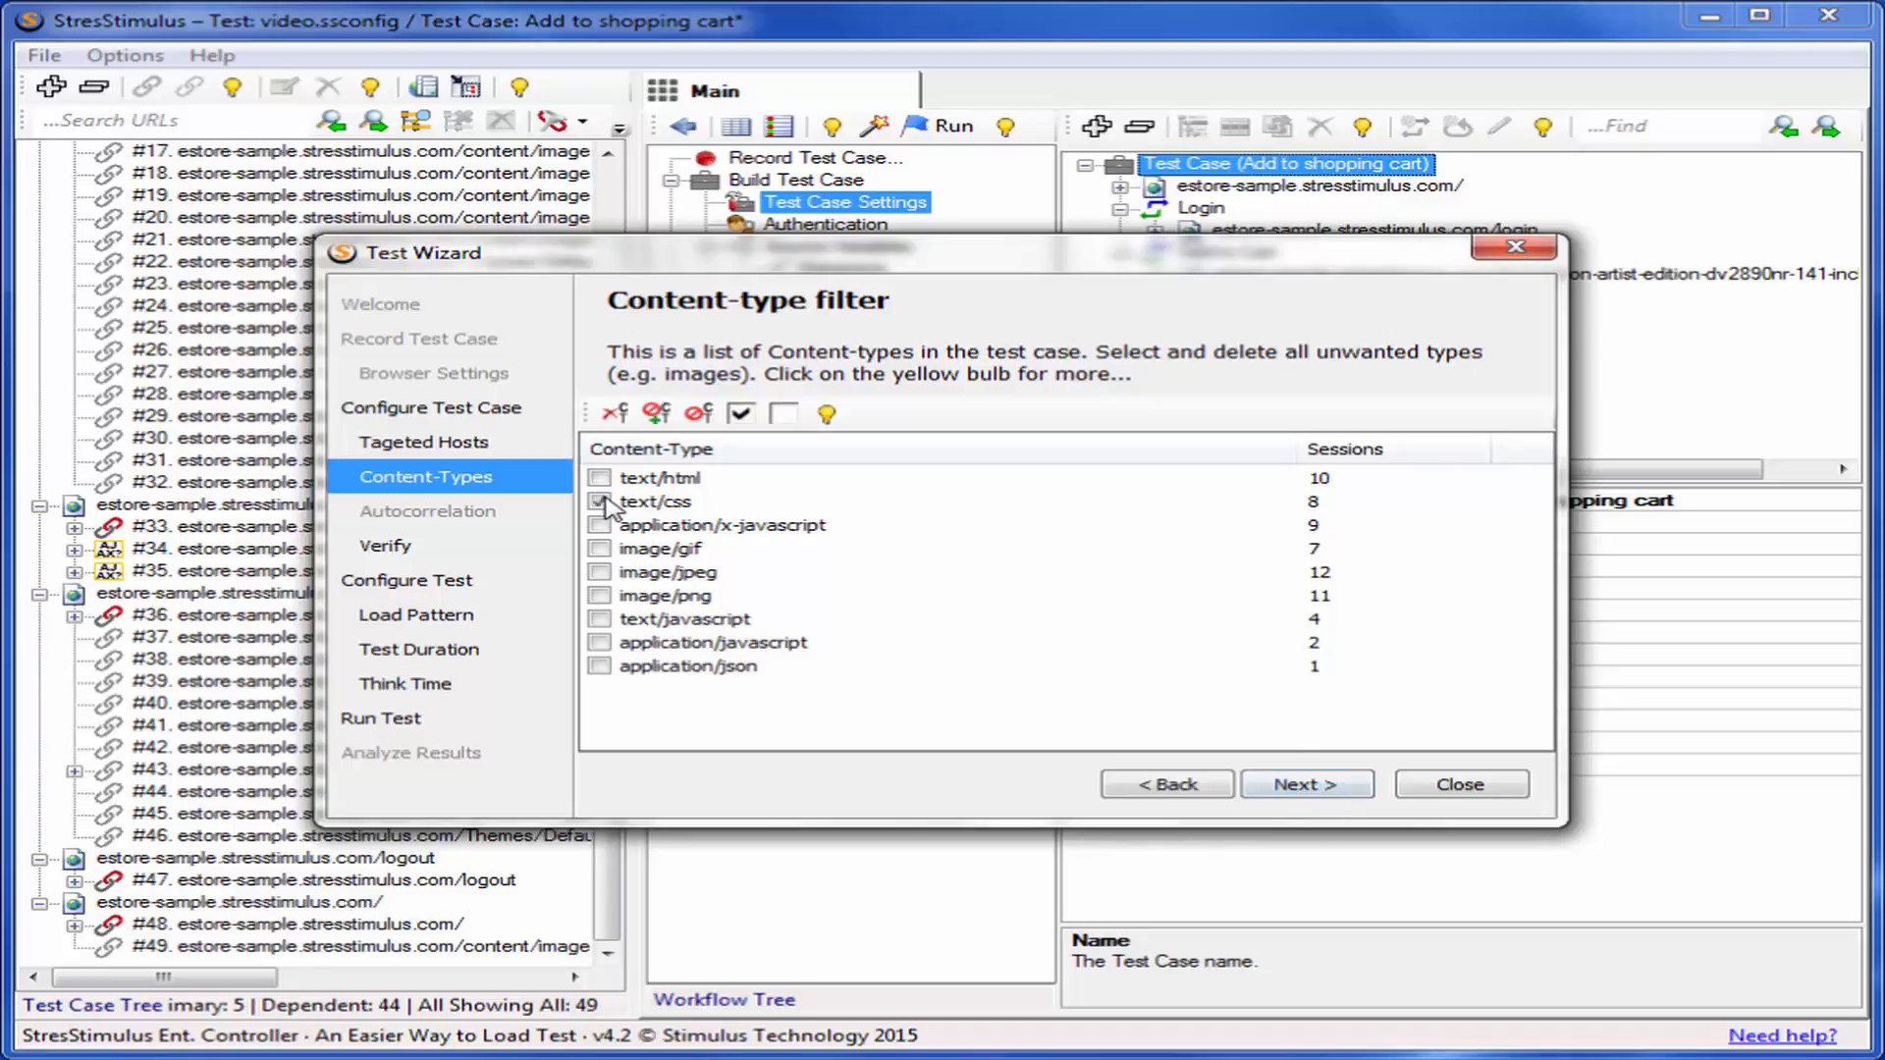
pyautogui.click(601, 595)
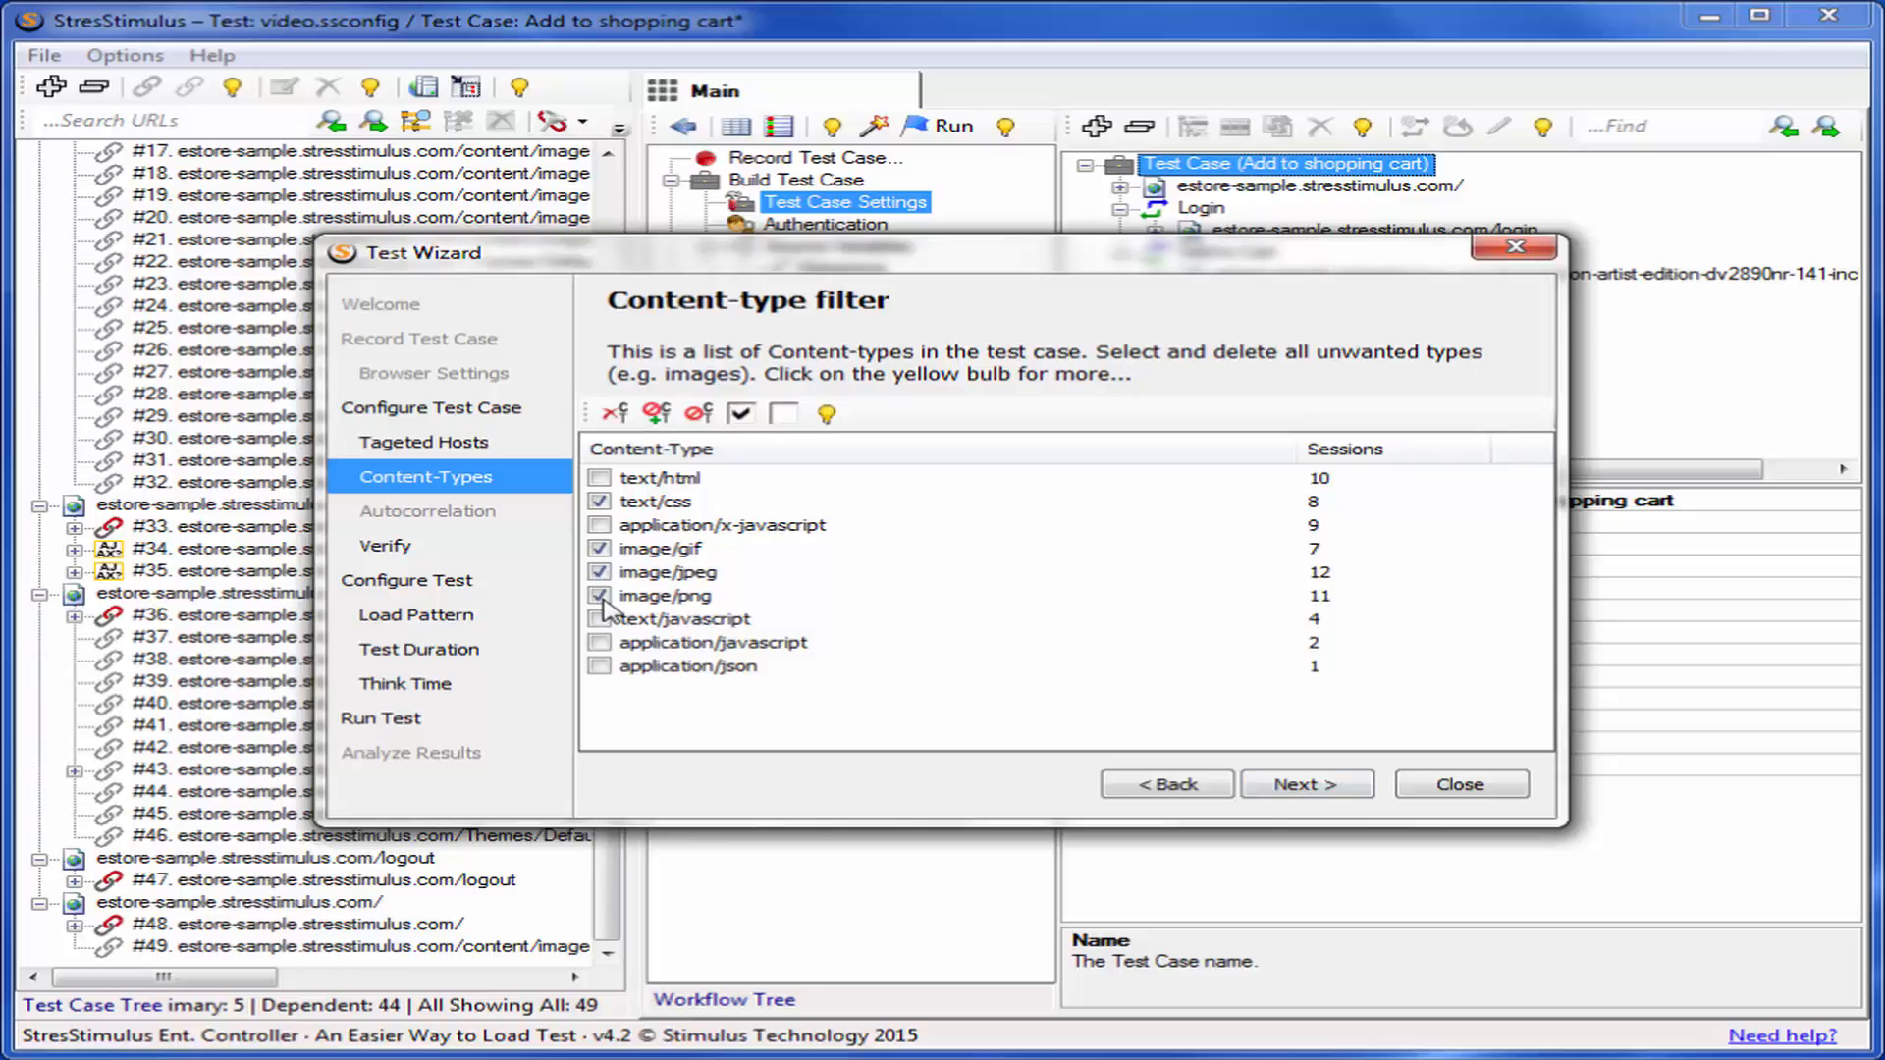
pyautogui.click(608, 412)
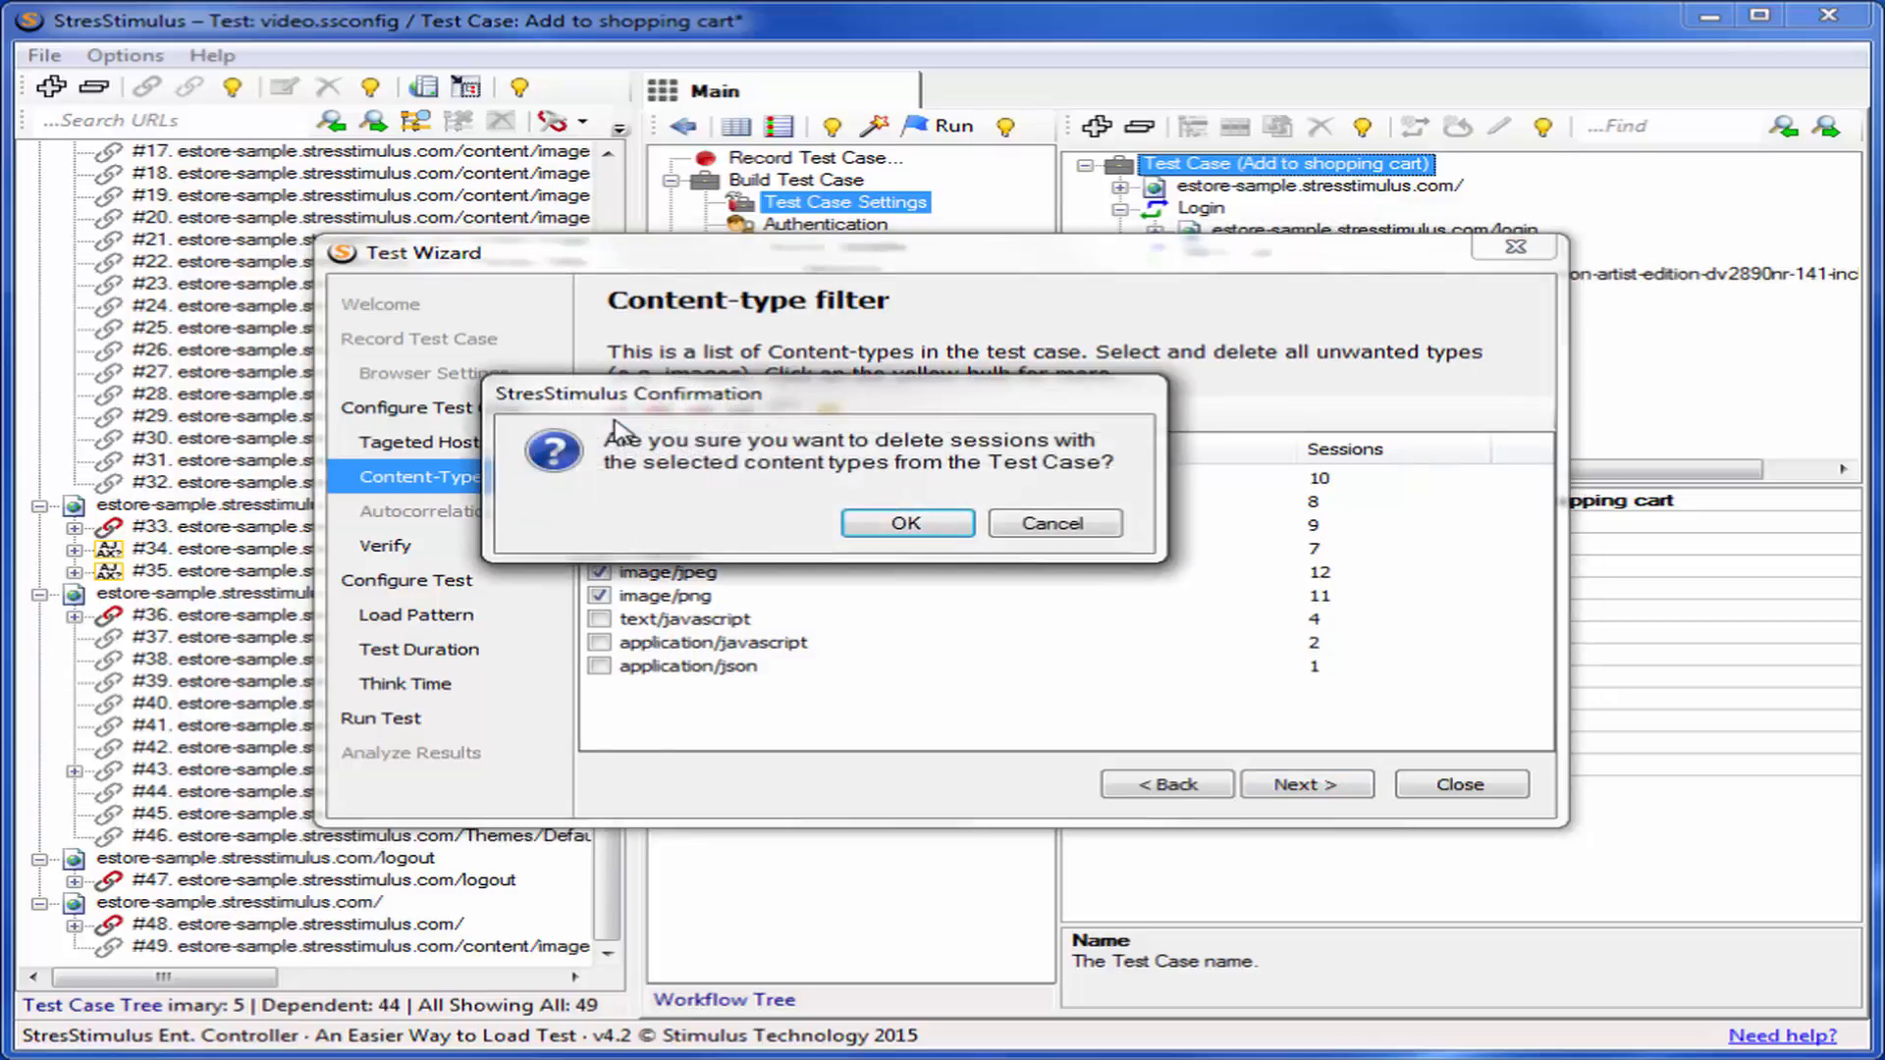
pyautogui.click(905, 523)
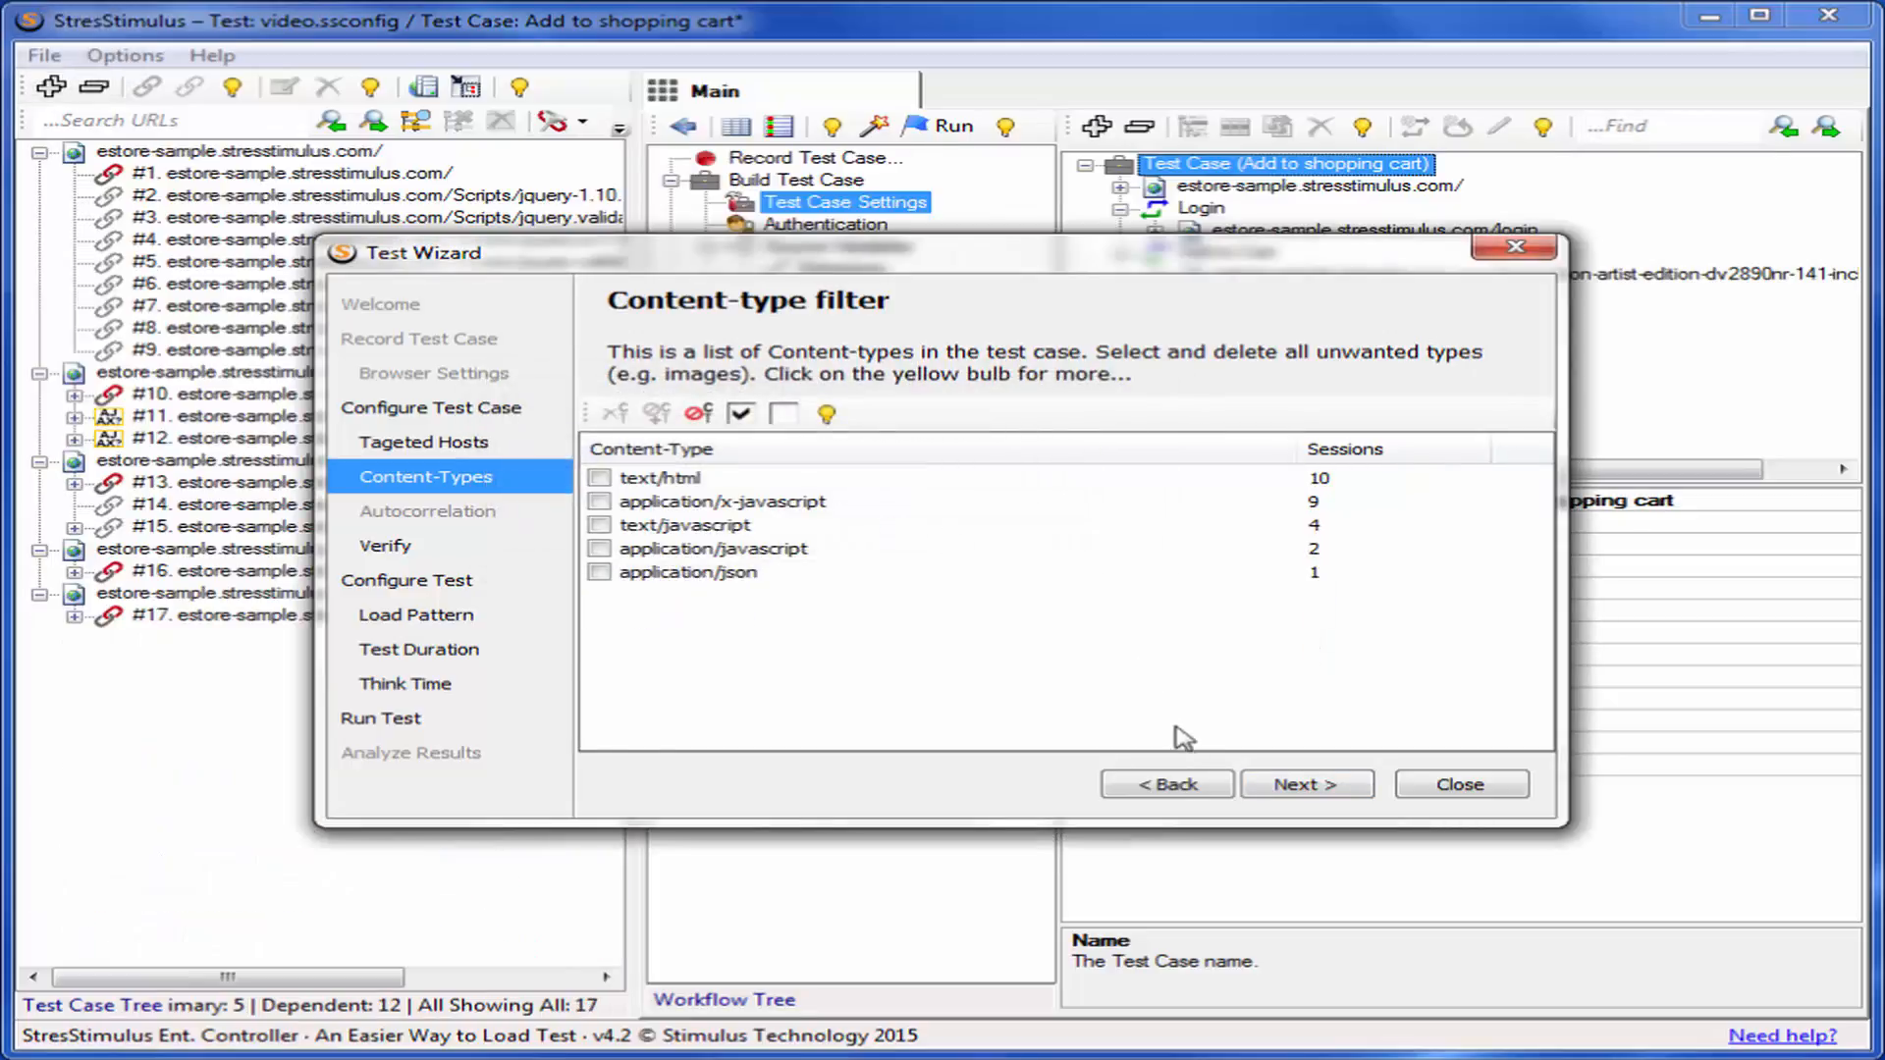
# Run Verify on the test case with no errors and continue to the load pattern page.
pyautogui.click(1306, 783)
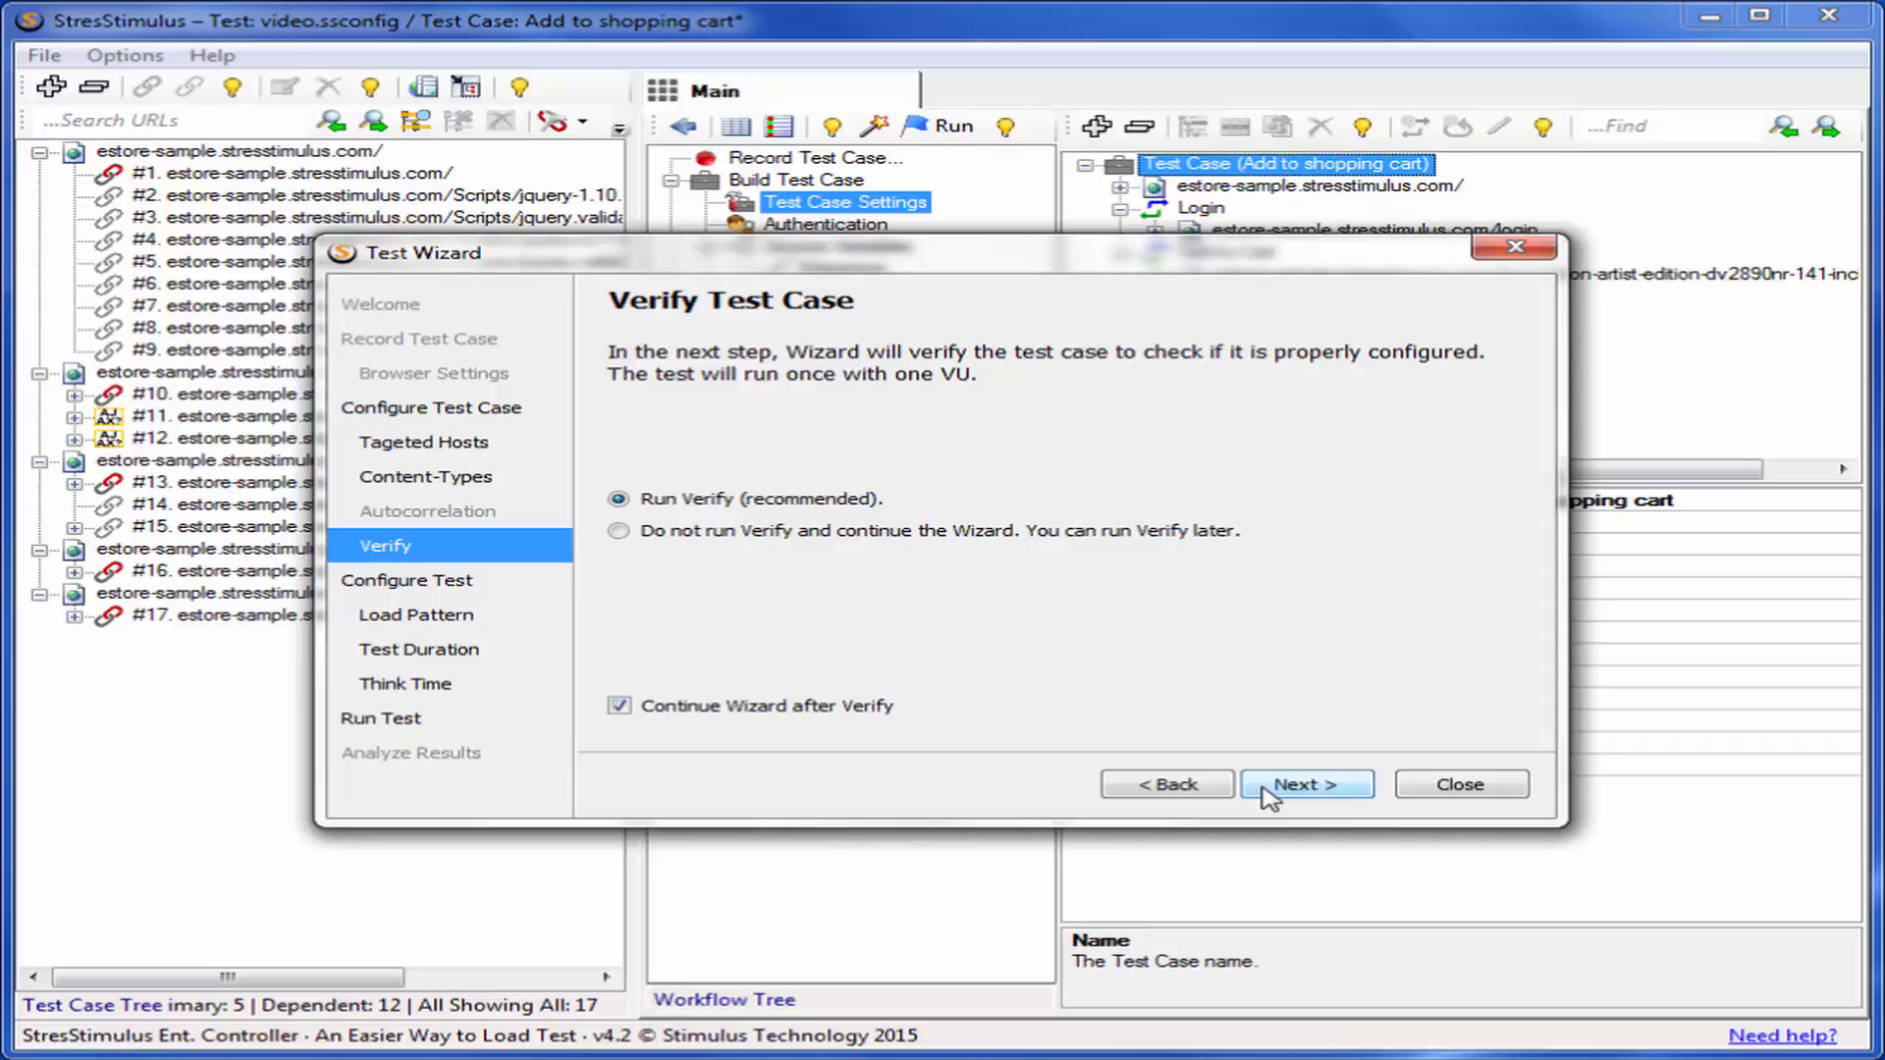
pyautogui.click(1305, 784)
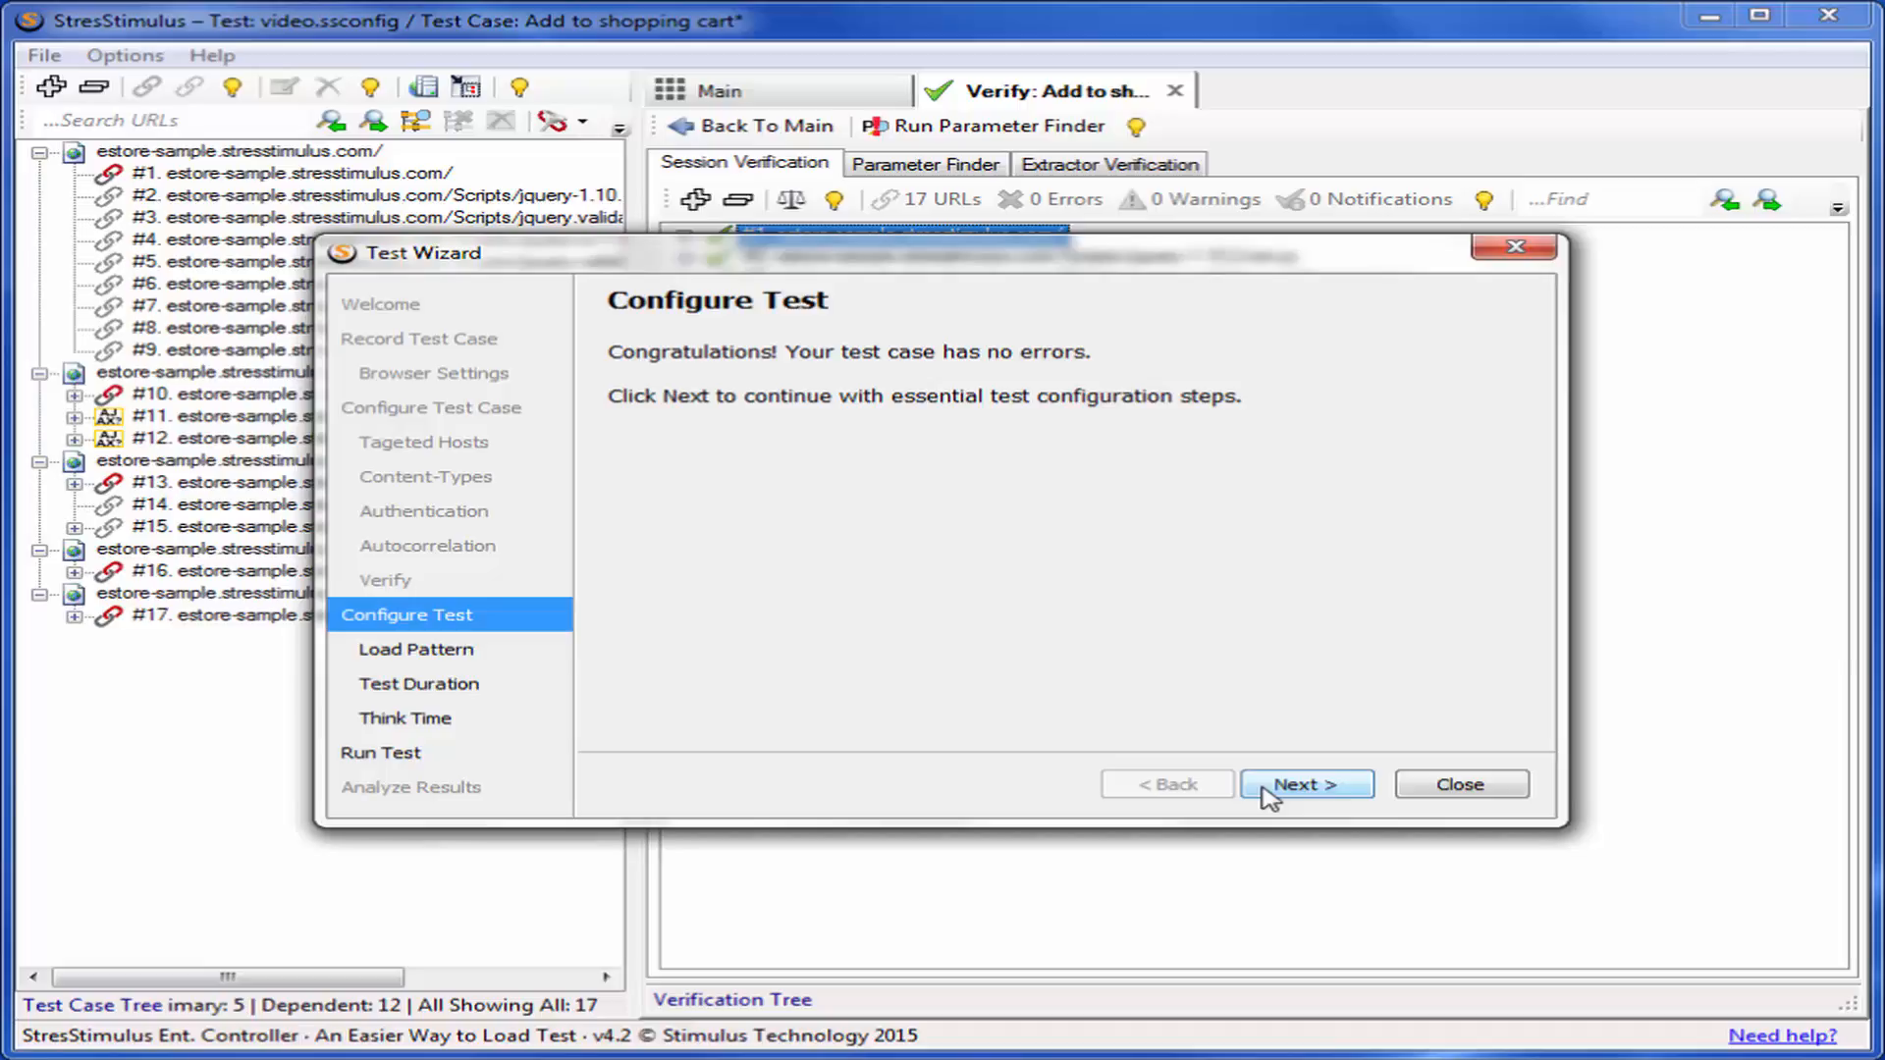
pyautogui.click(1305, 783)
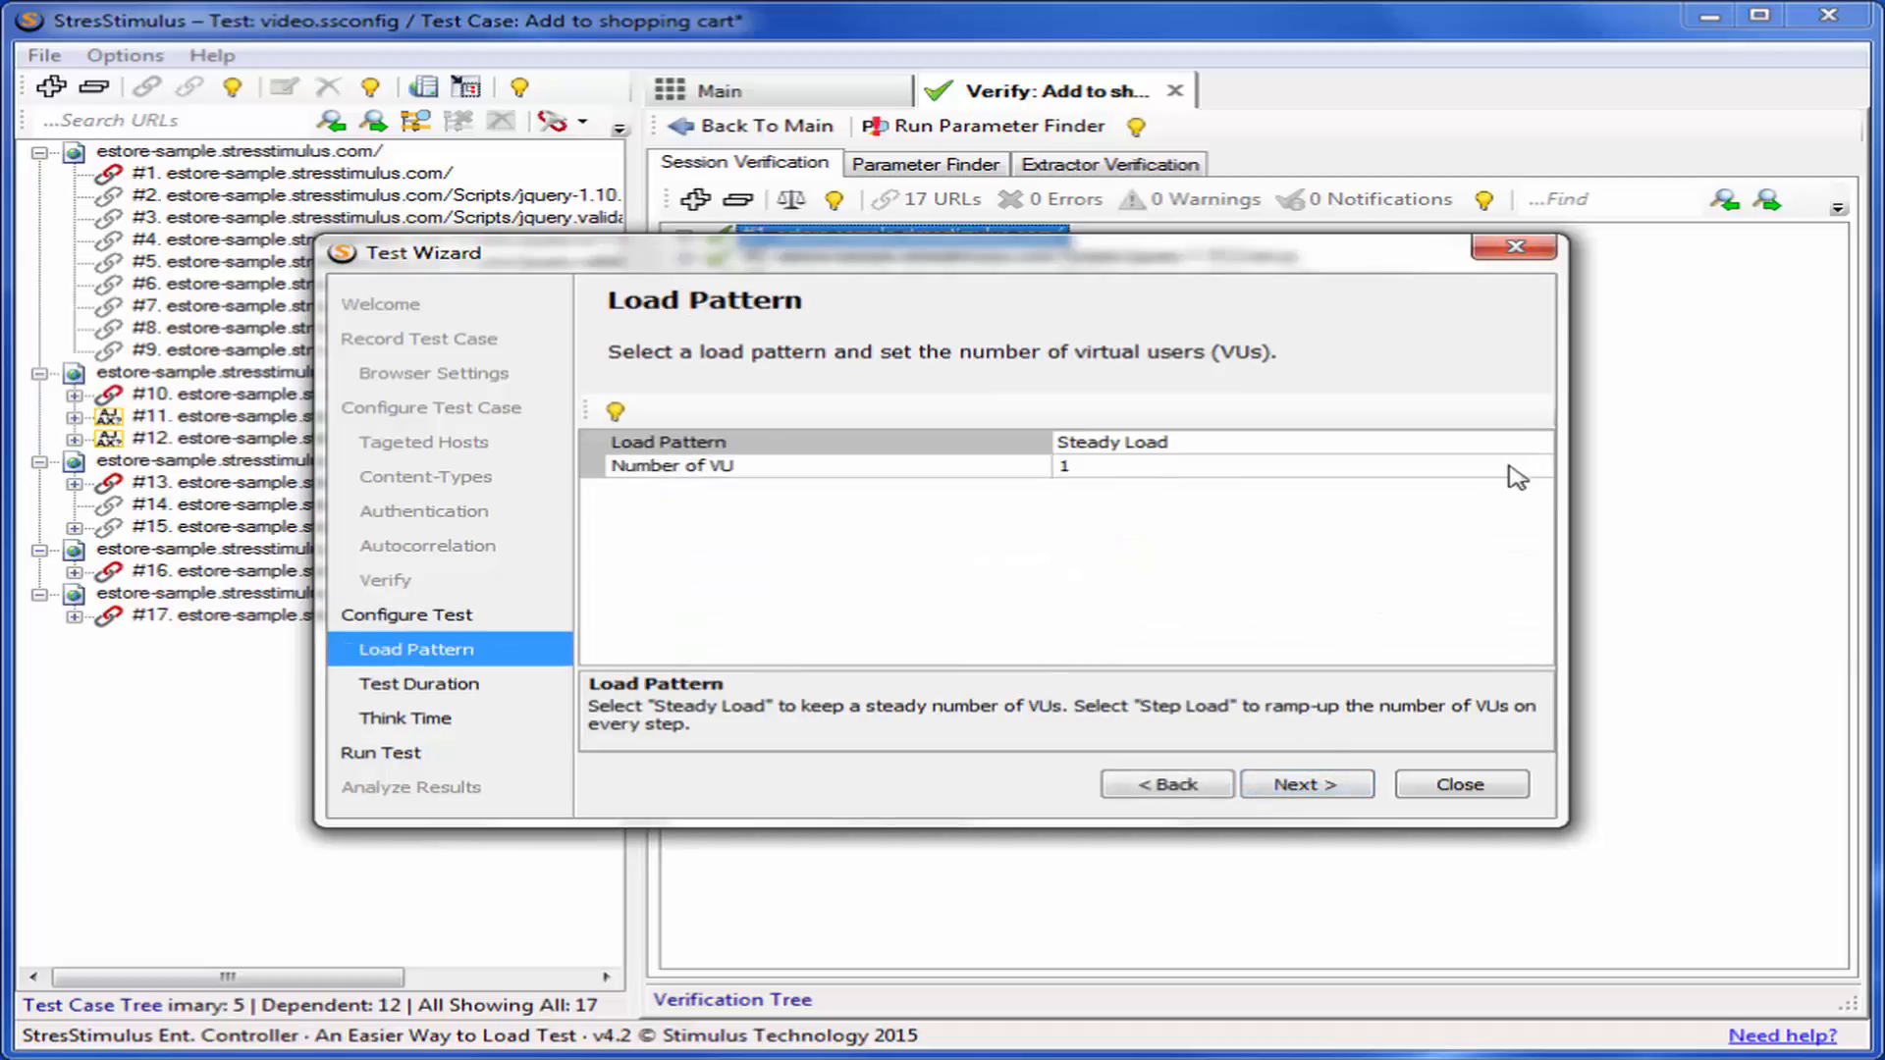
# Choose Step Load: start 1 VU, add 1 every 3 s, max 5 VU.
pyautogui.click(1536, 441)
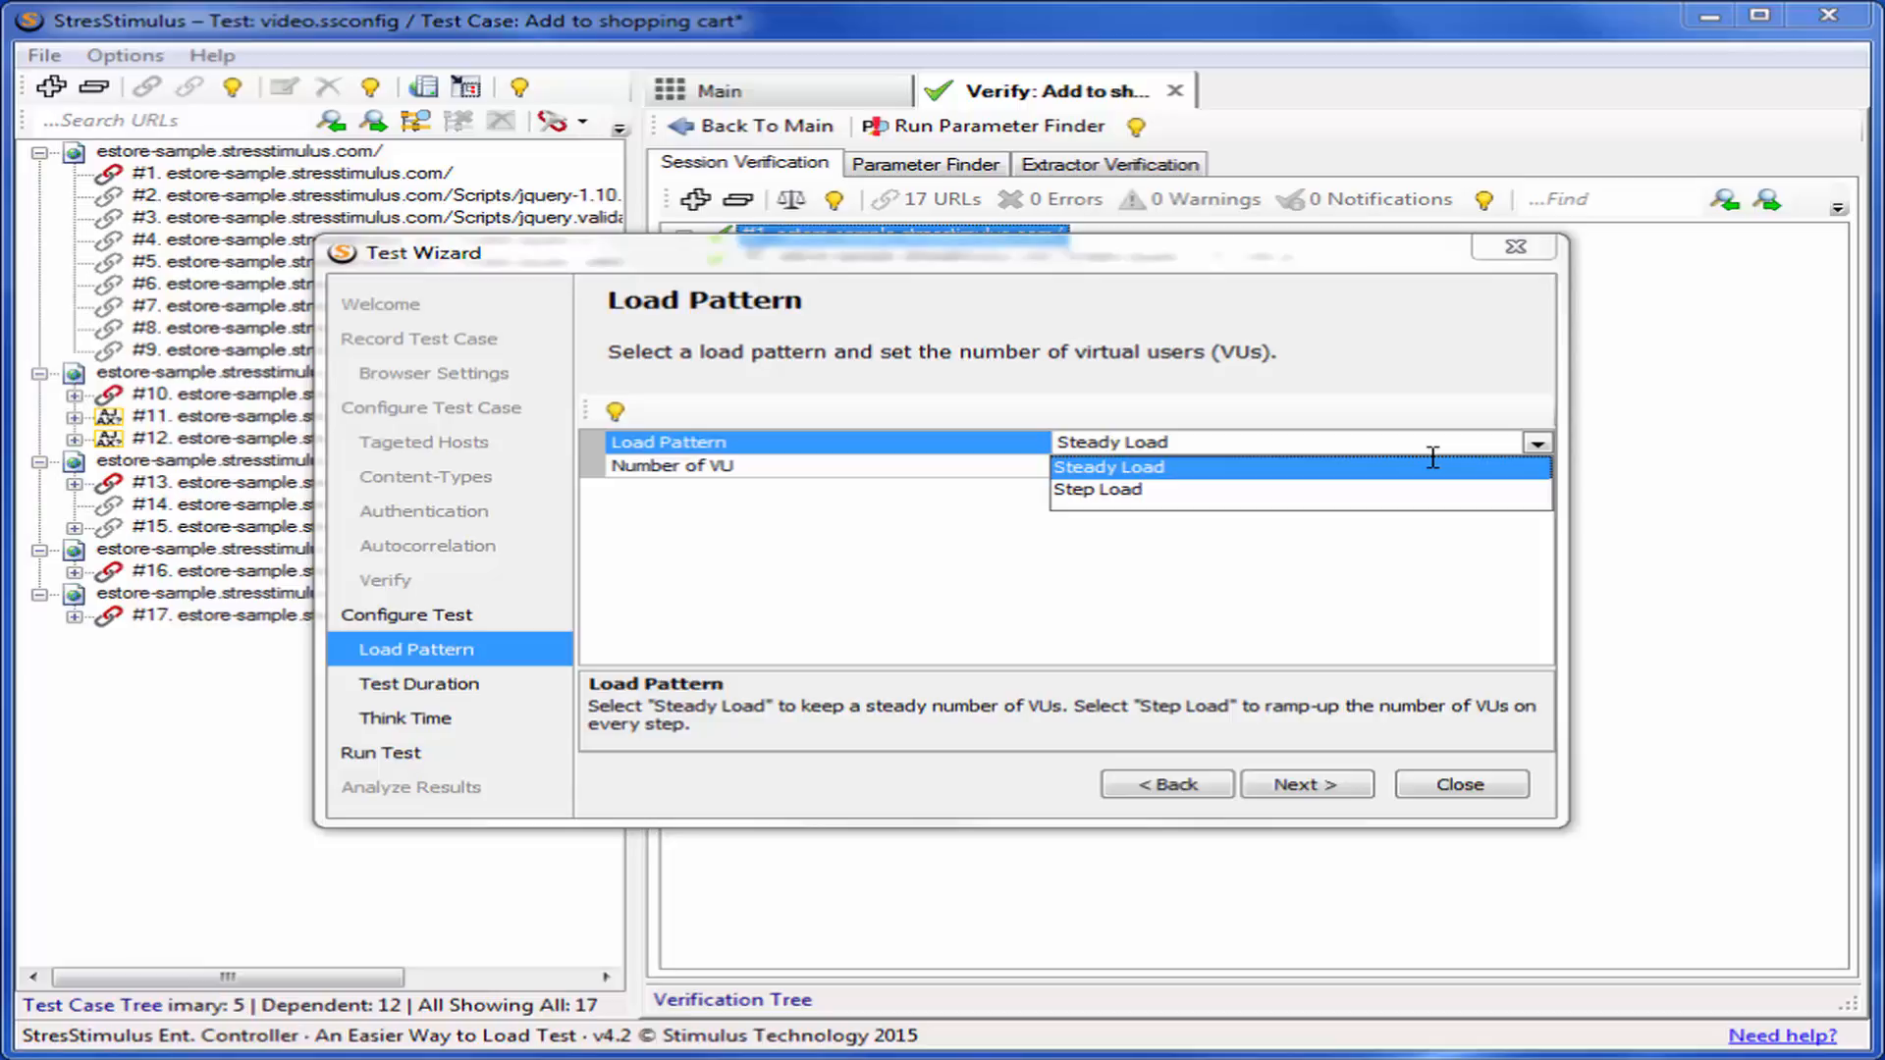
pyautogui.click(1095, 489)
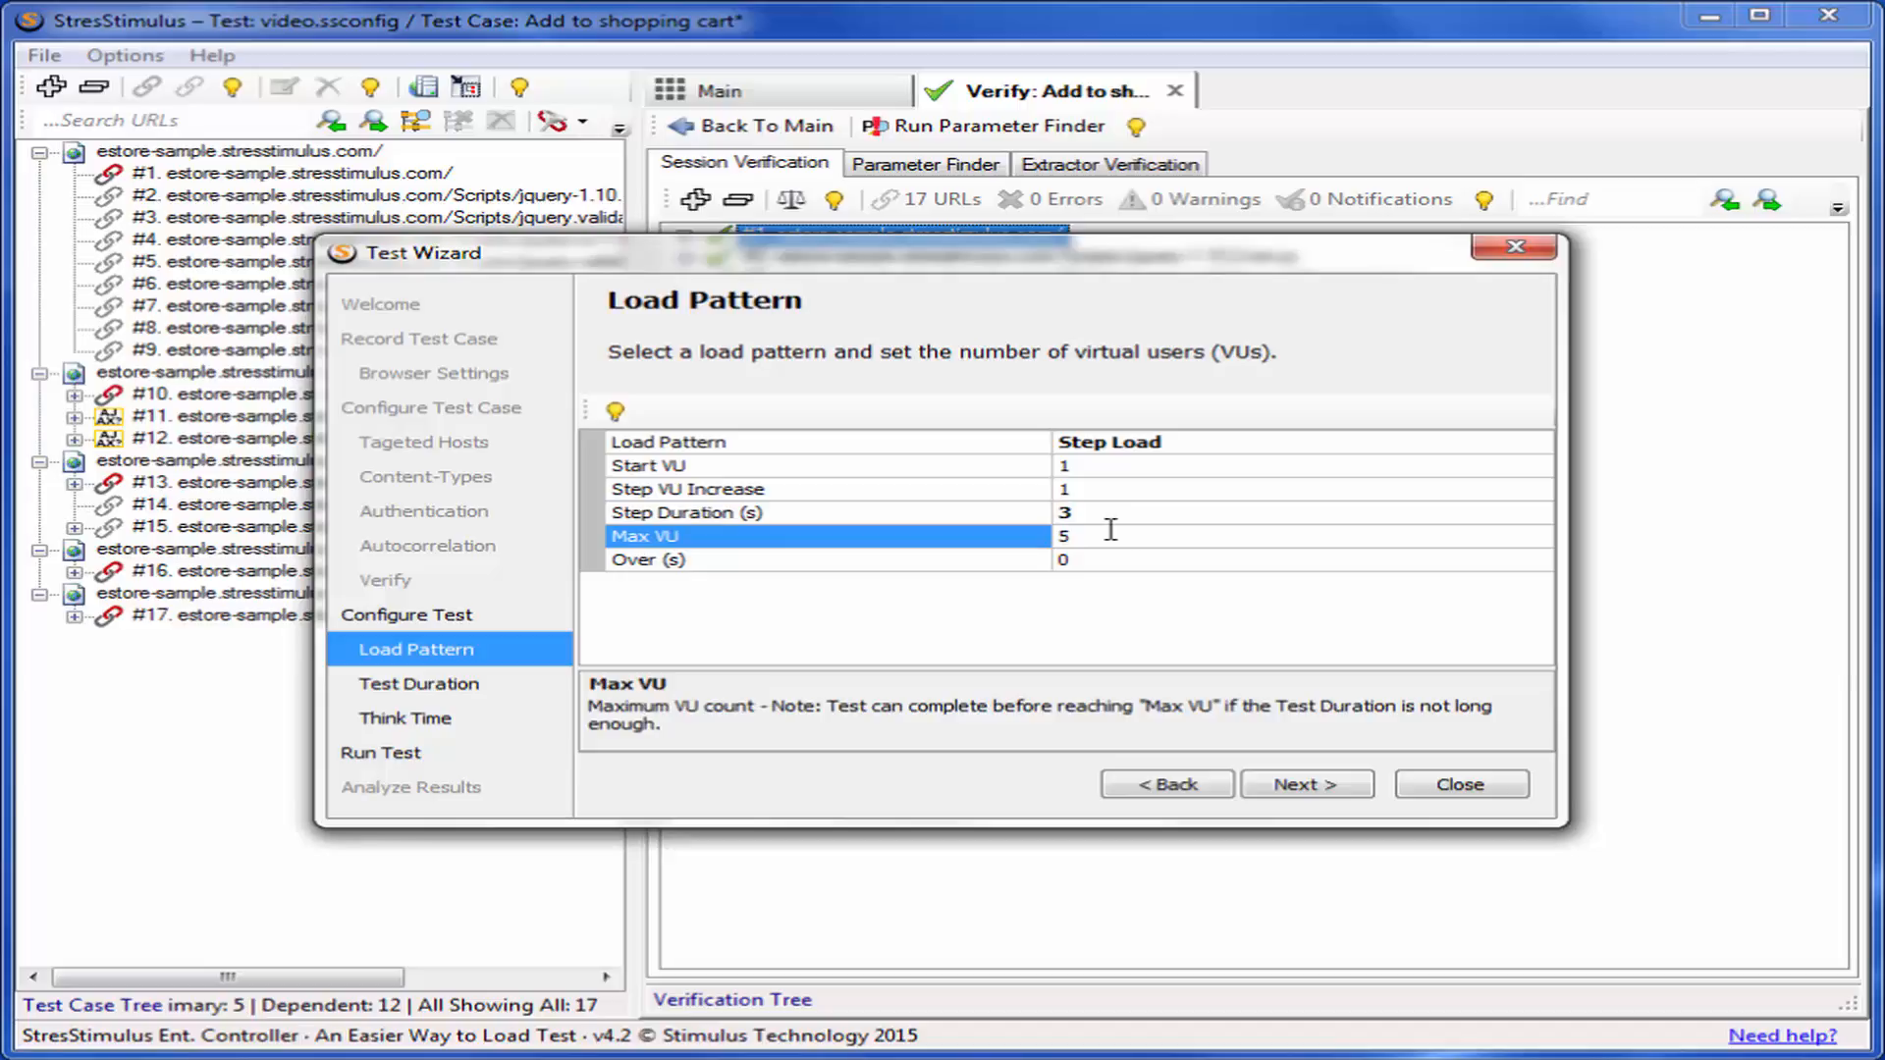
pyautogui.click(1306, 783)
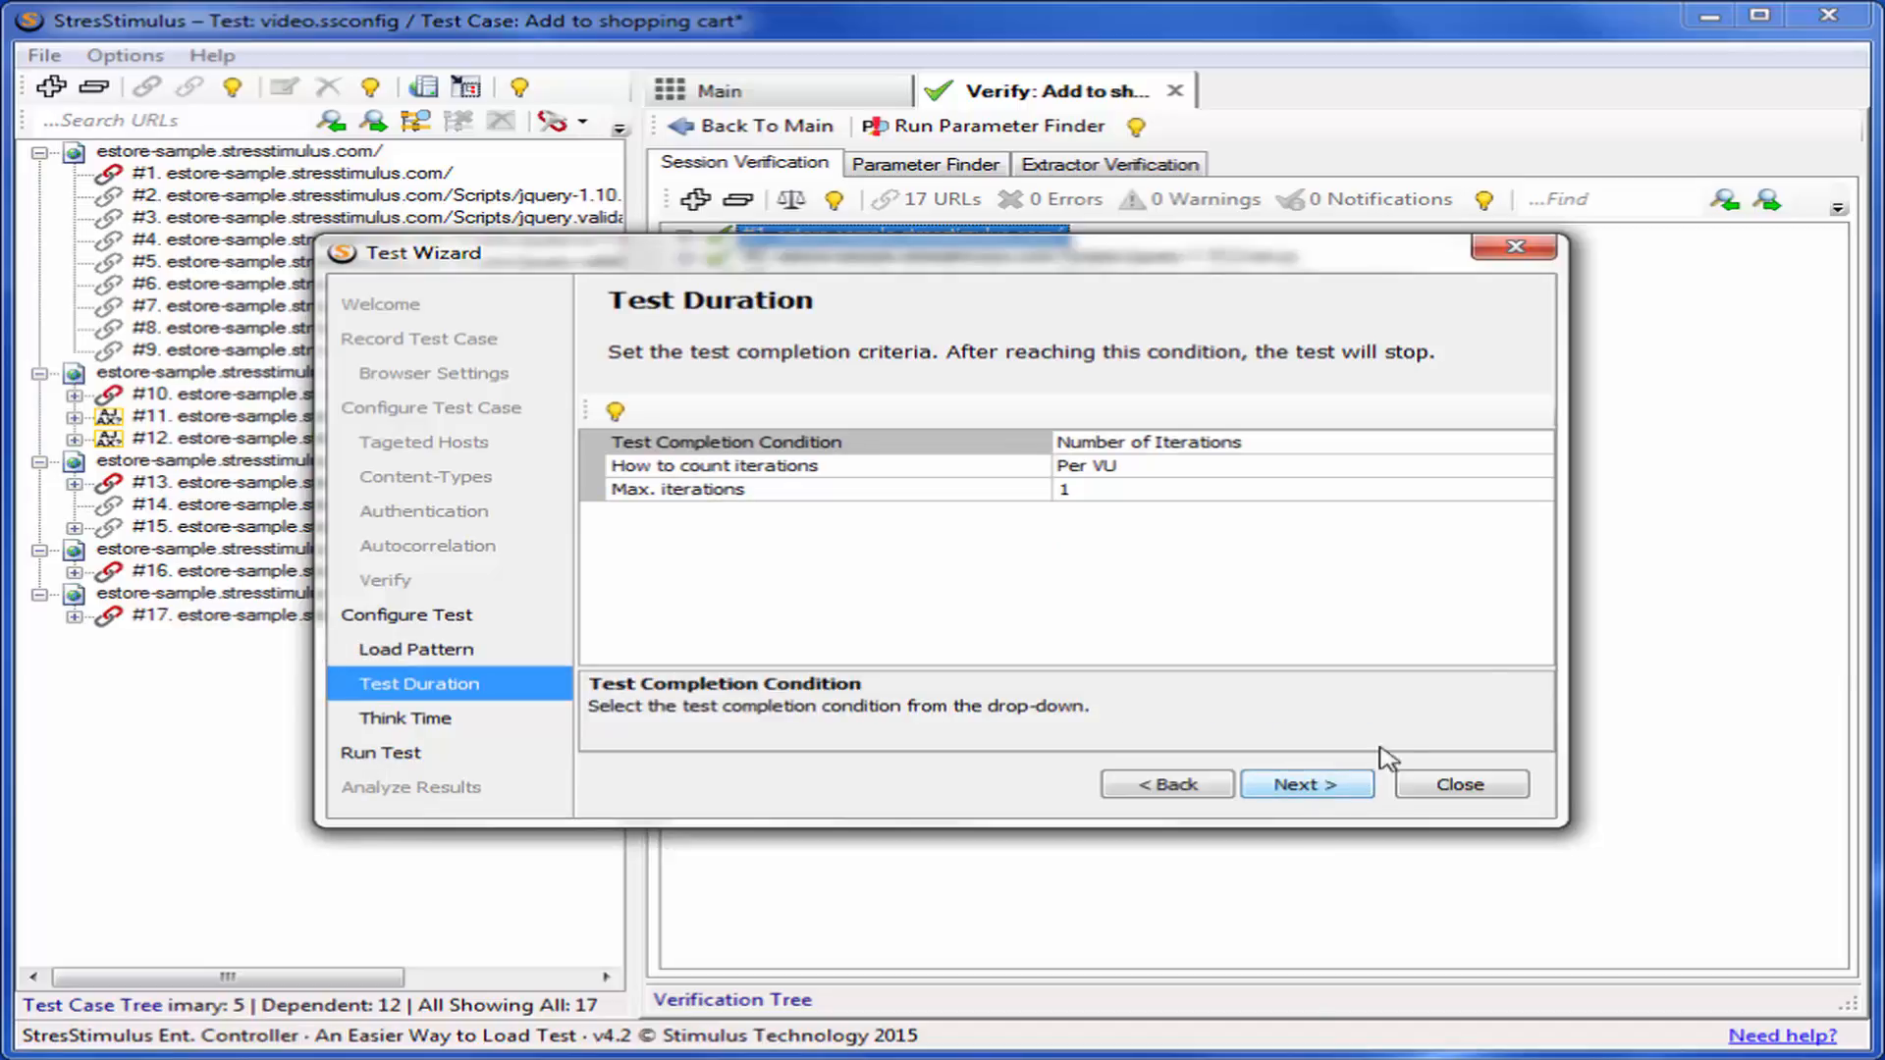
# Set completion to Reaching max VUs, then Wait for iterations to complete, warm-up 0 s.
pyautogui.click(1533, 442)
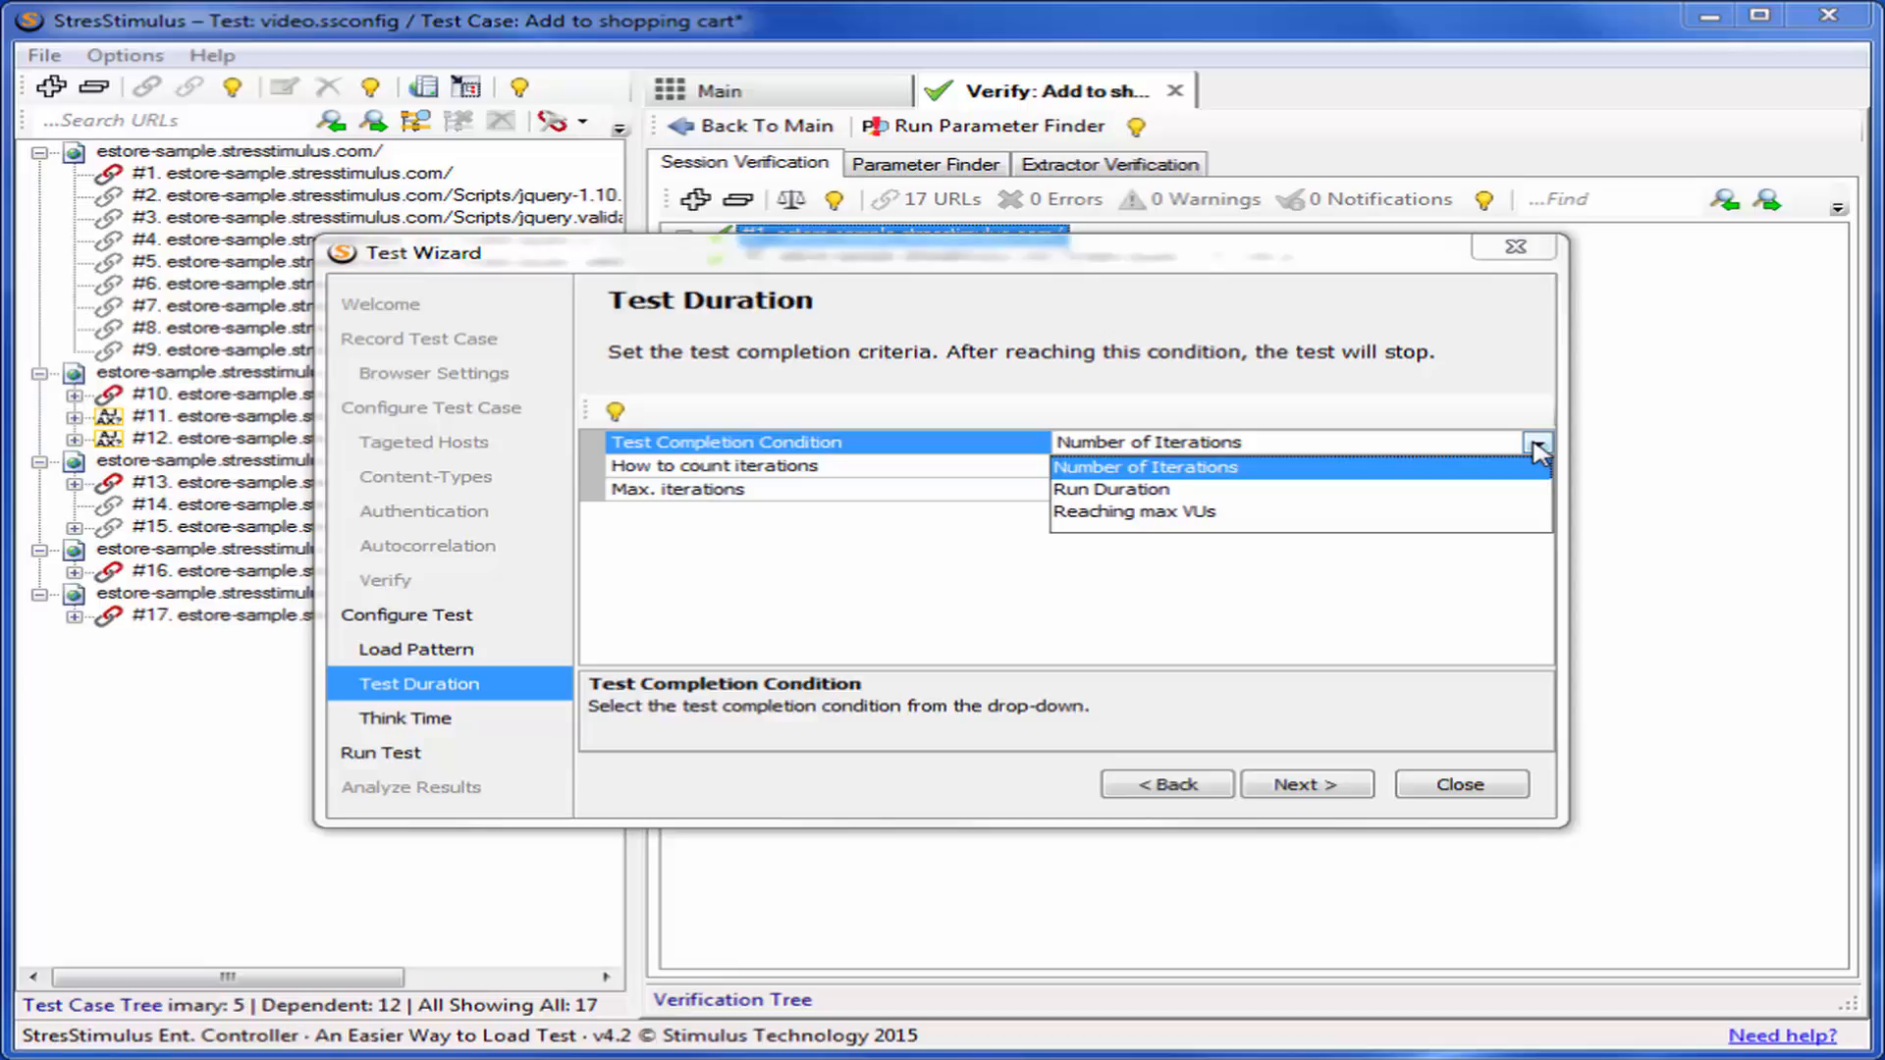
pyautogui.click(1133, 510)
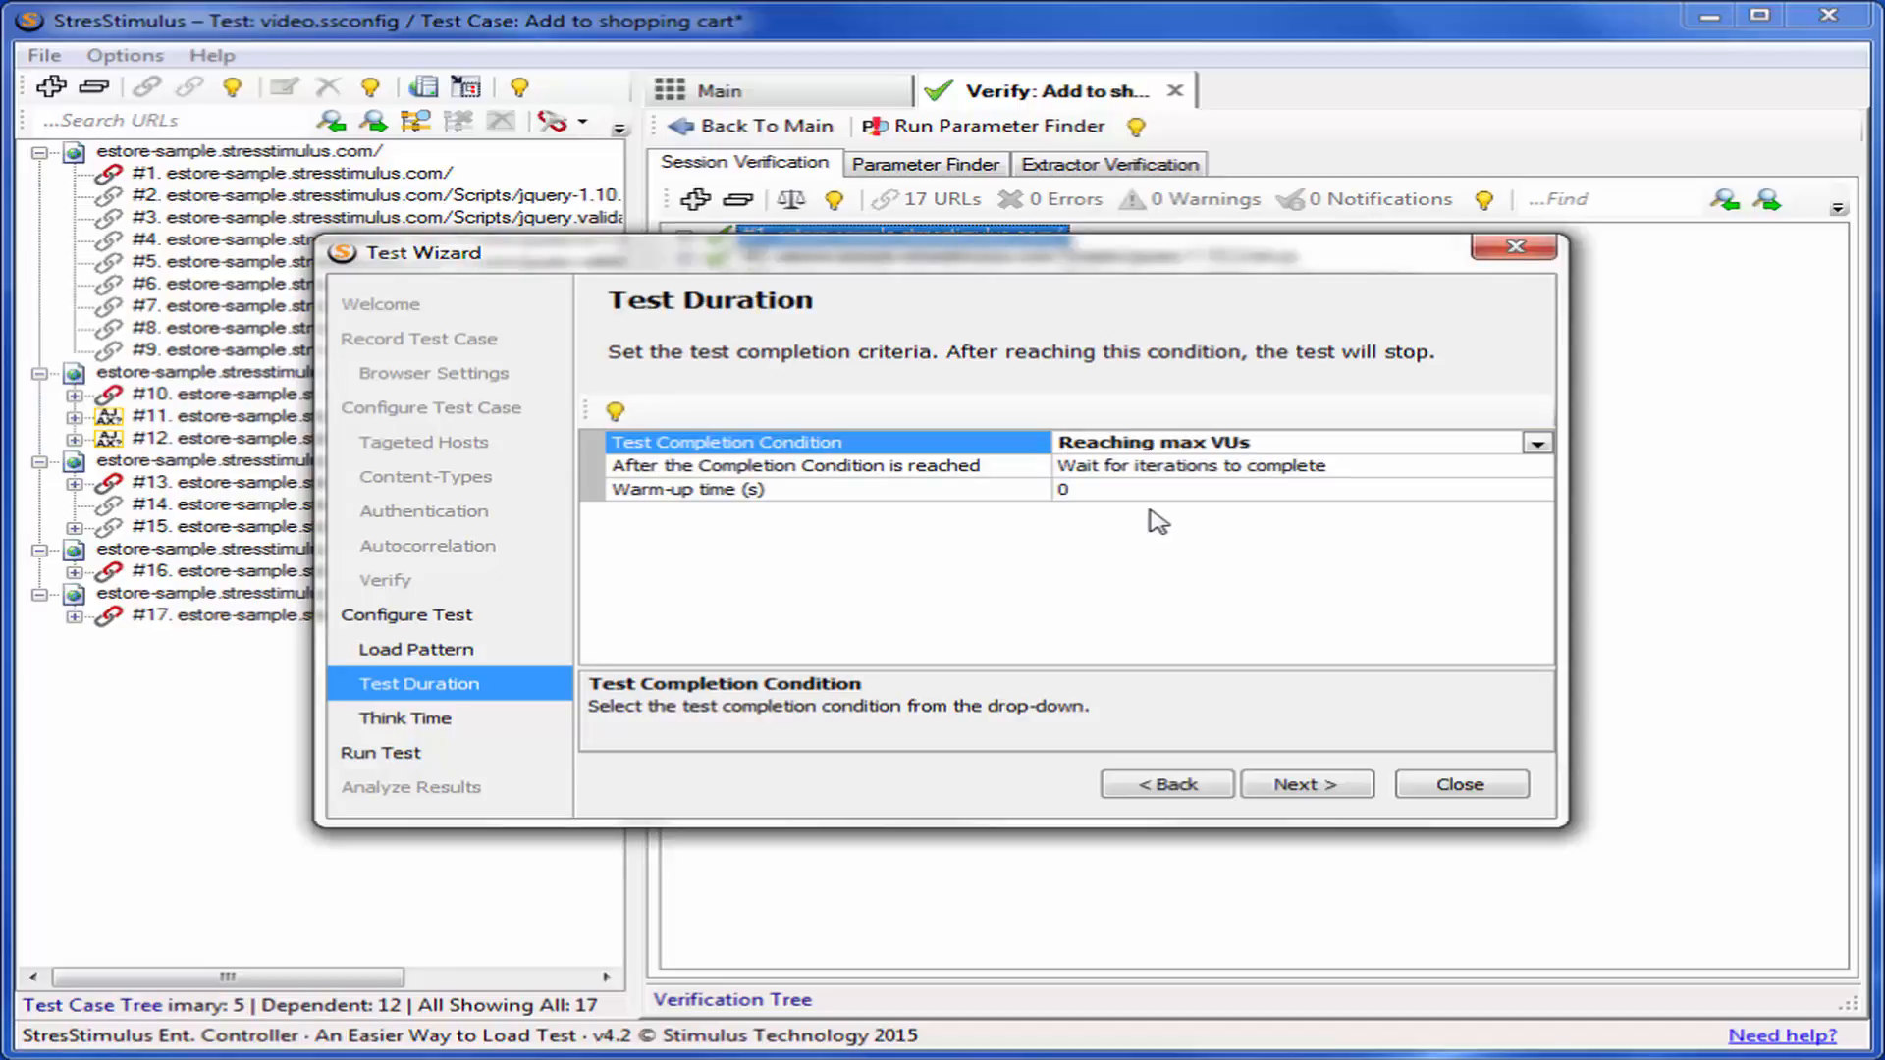
pyautogui.moveTo(1529, 511)
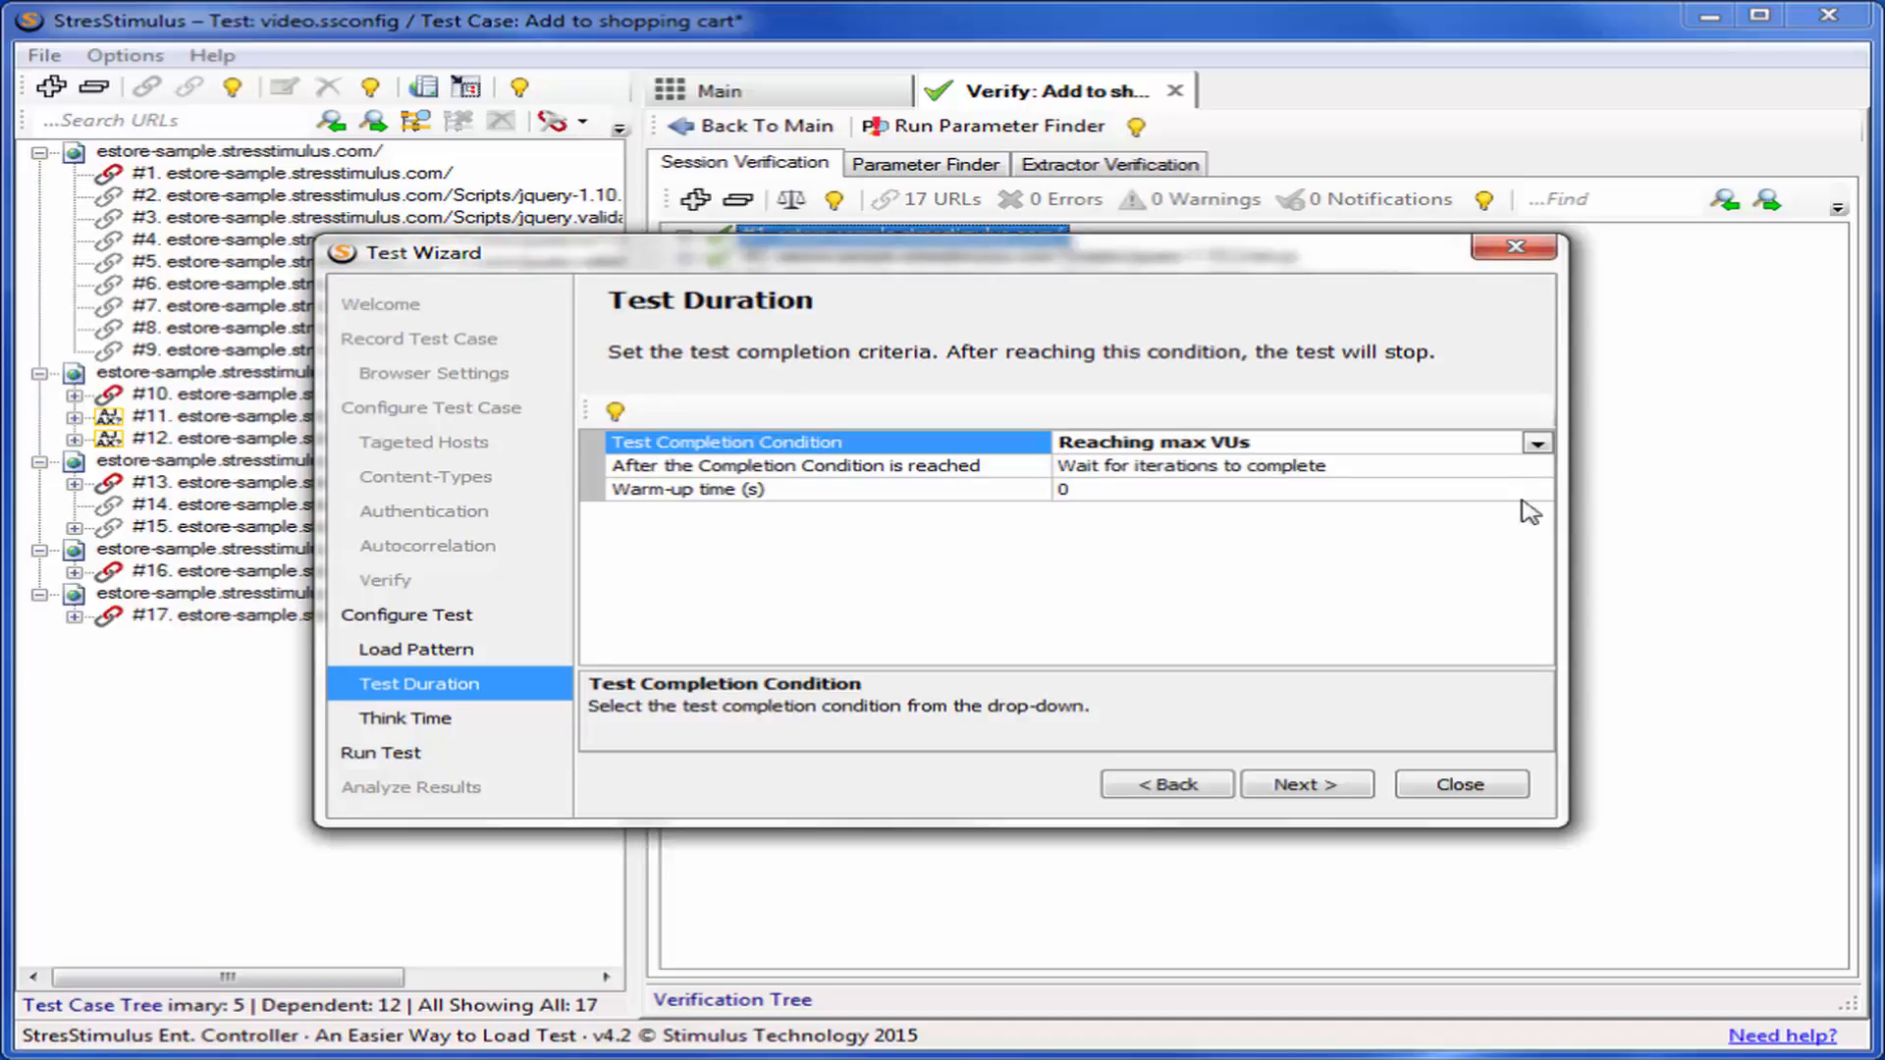
pyautogui.click(1535, 467)
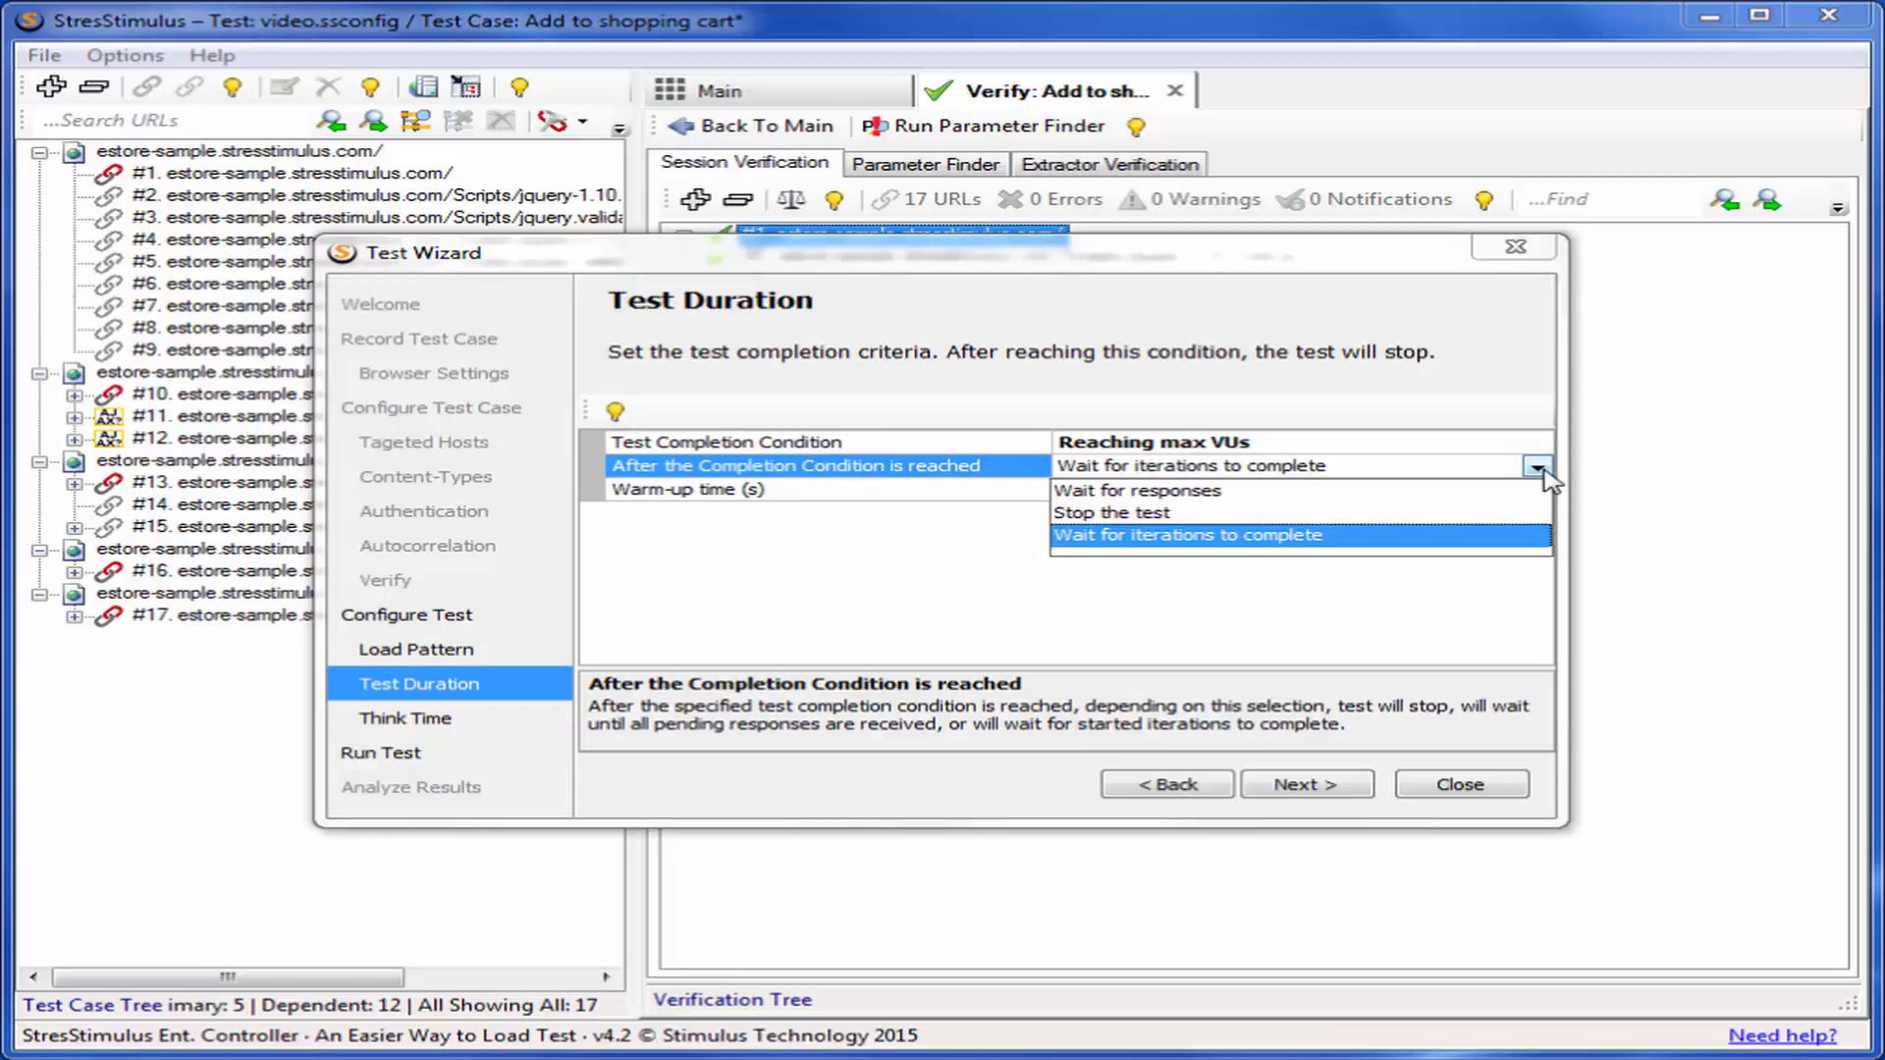
pyautogui.click(1186, 534)
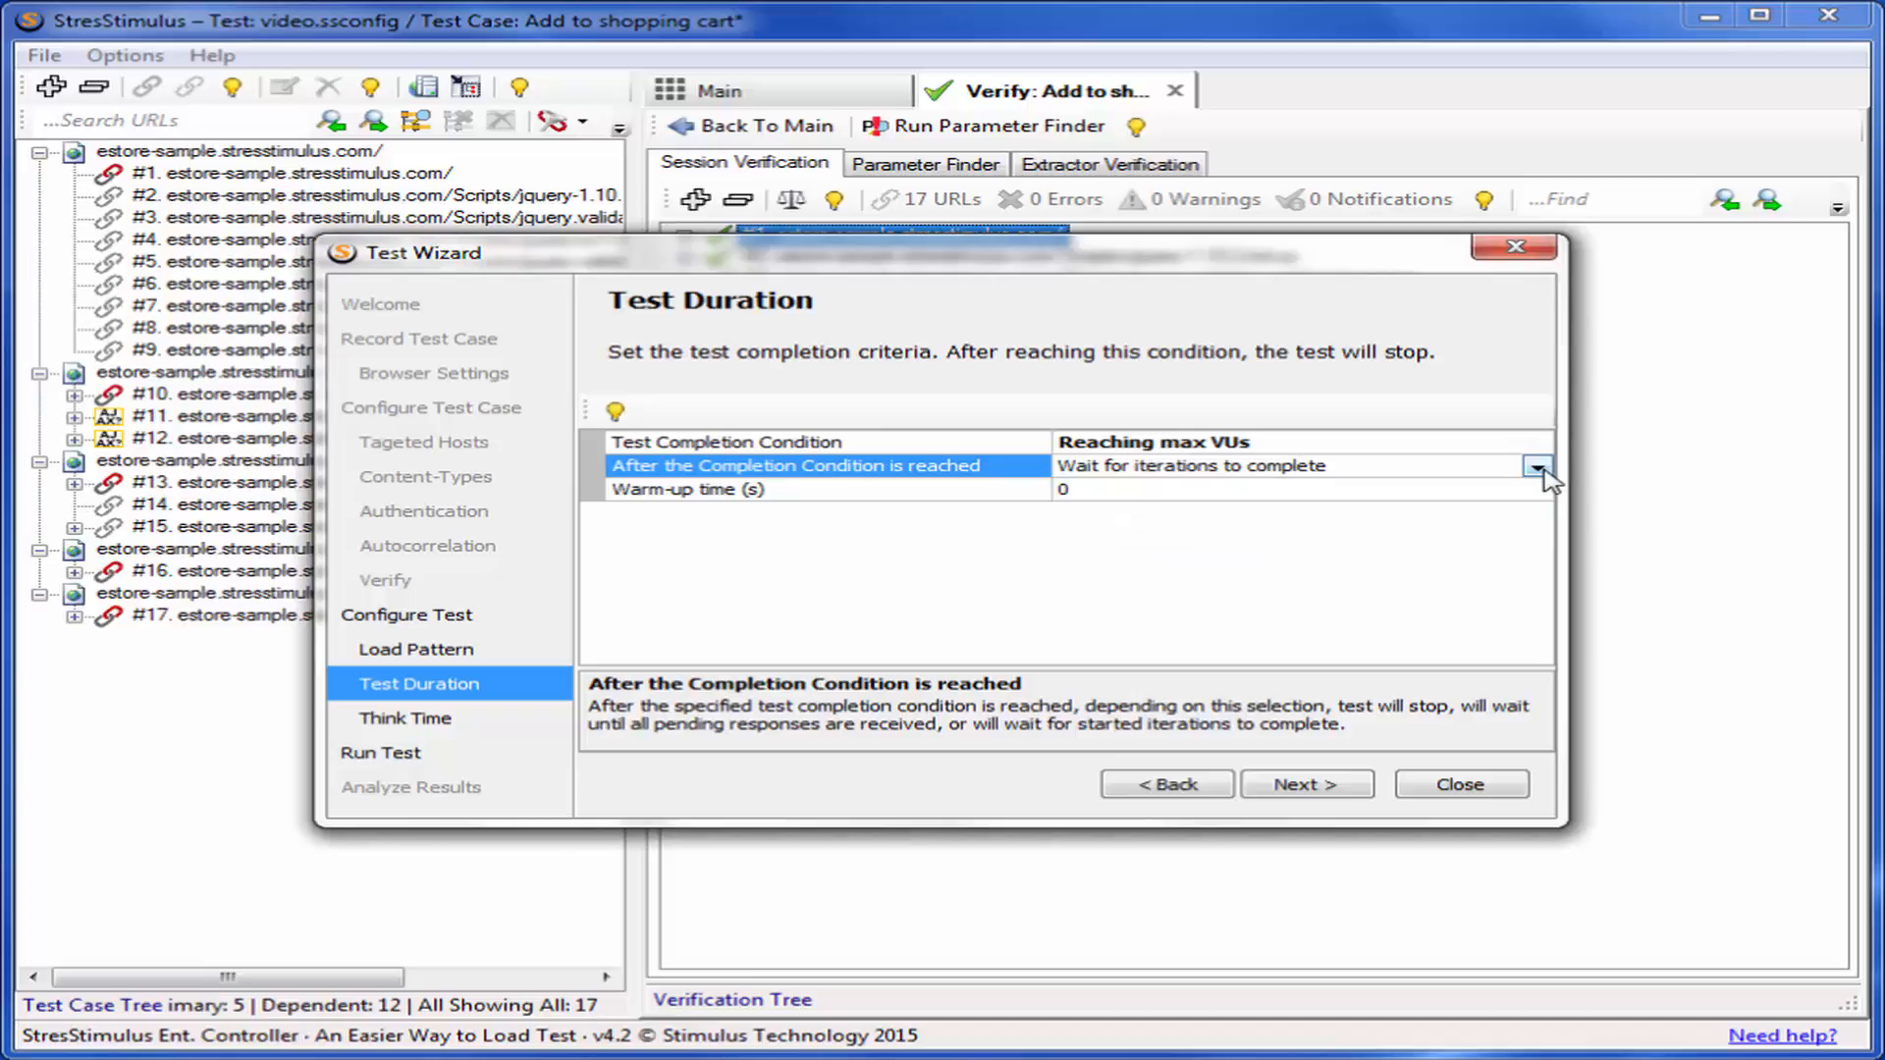
# Keep Constant think time of 2 seconds and reach the Run the Test page.
pyautogui.click(1306, 784)
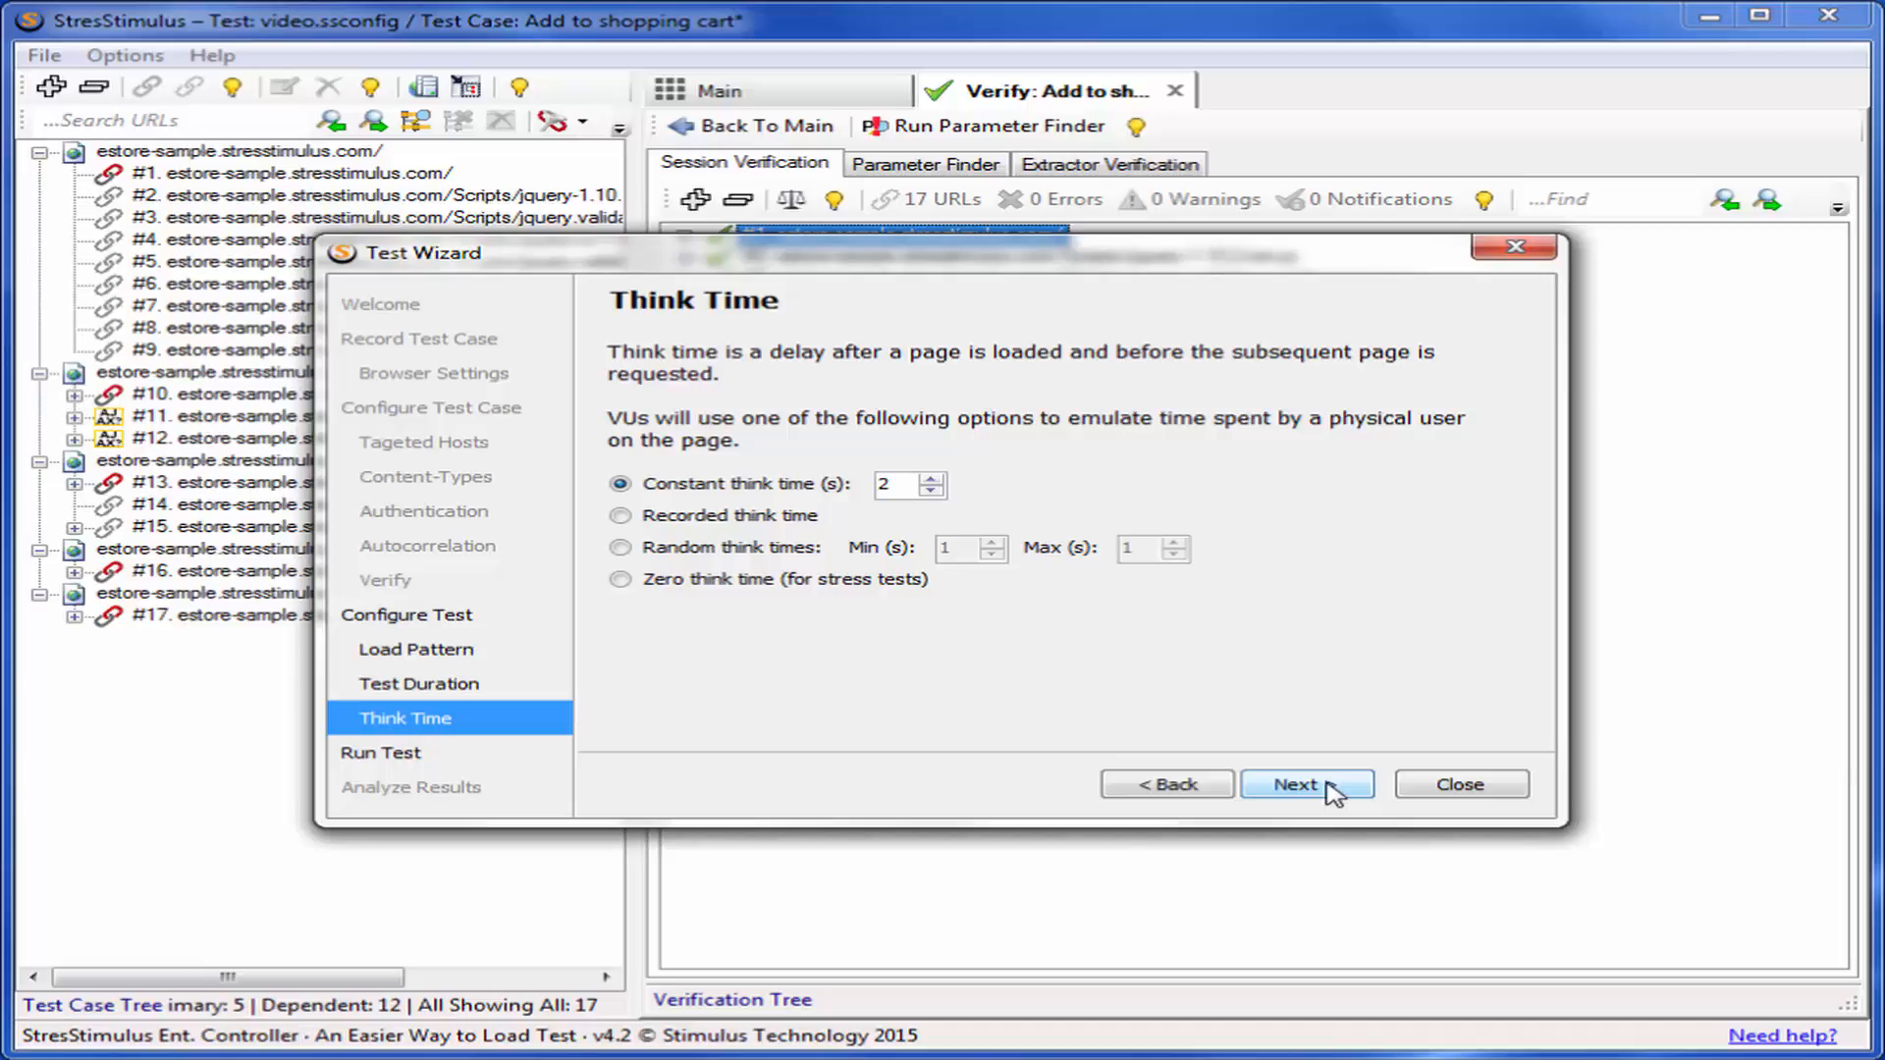
pyautogui.click(1308, 783)
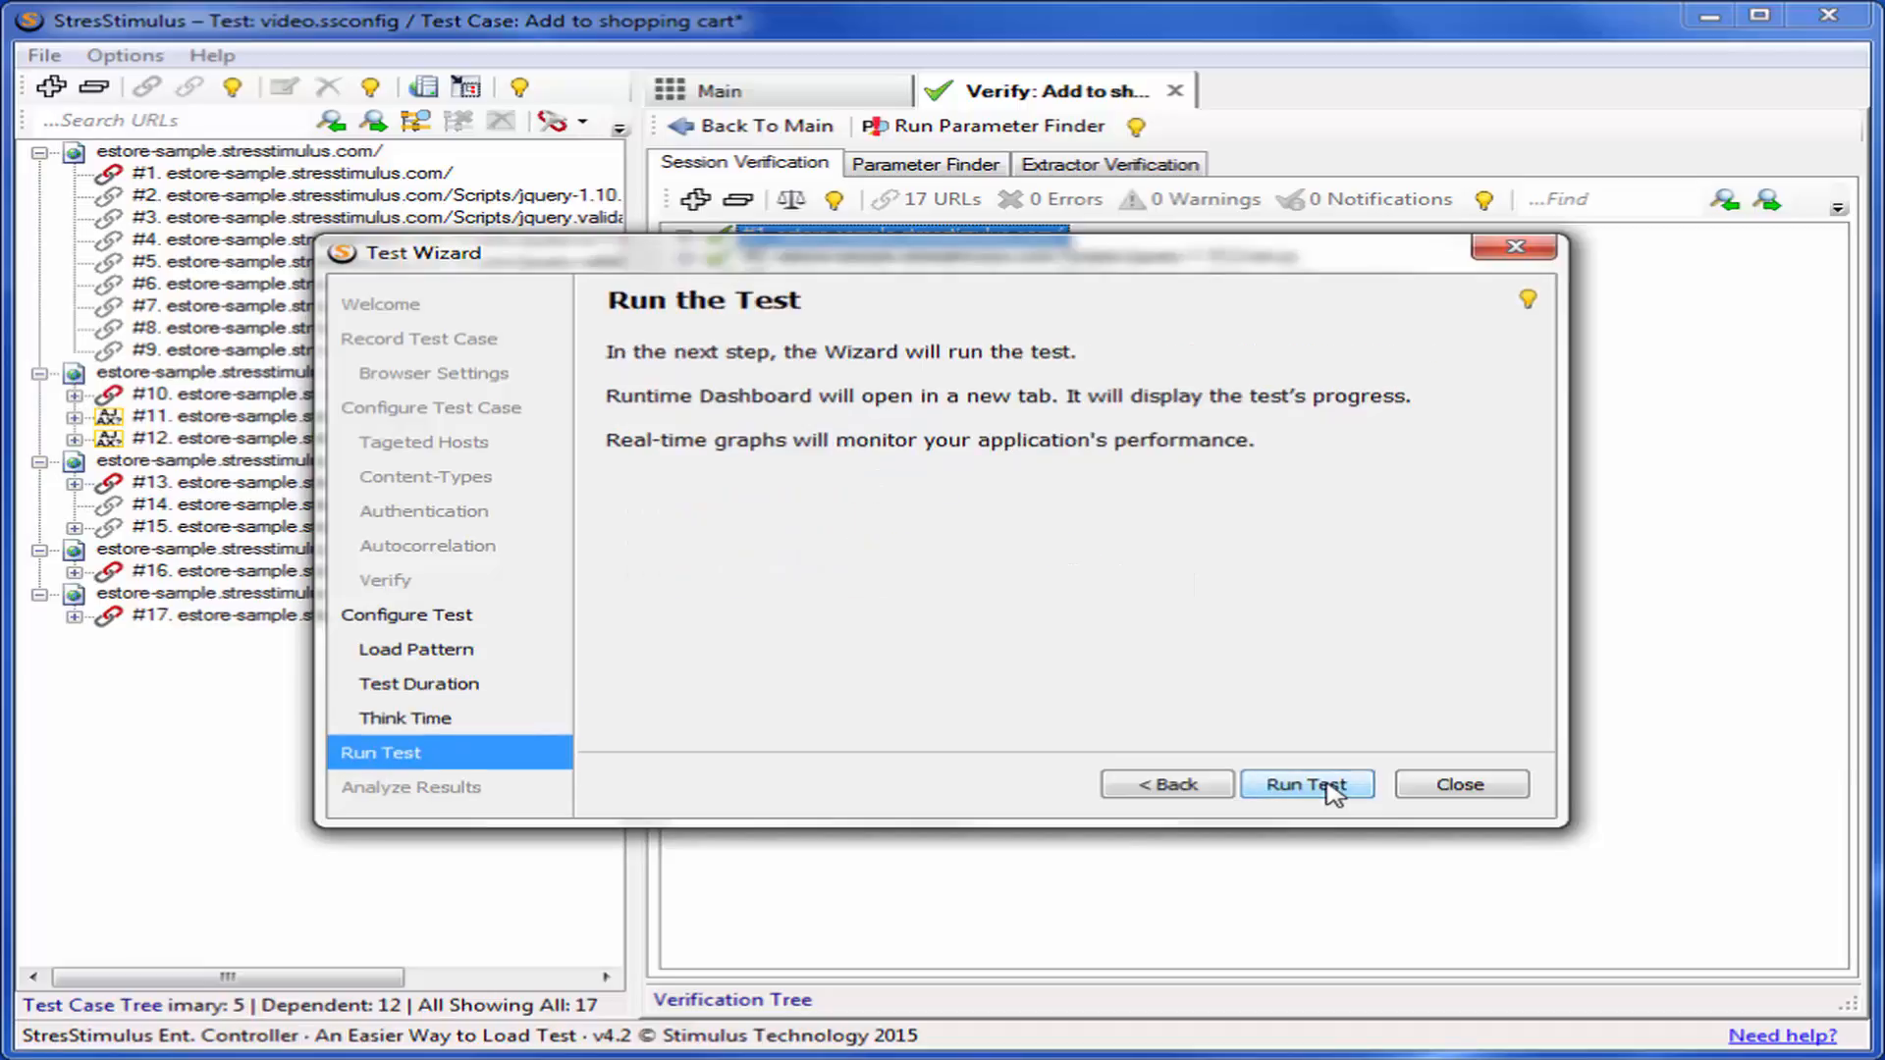
pyautogui.moveTo(1343, 768)
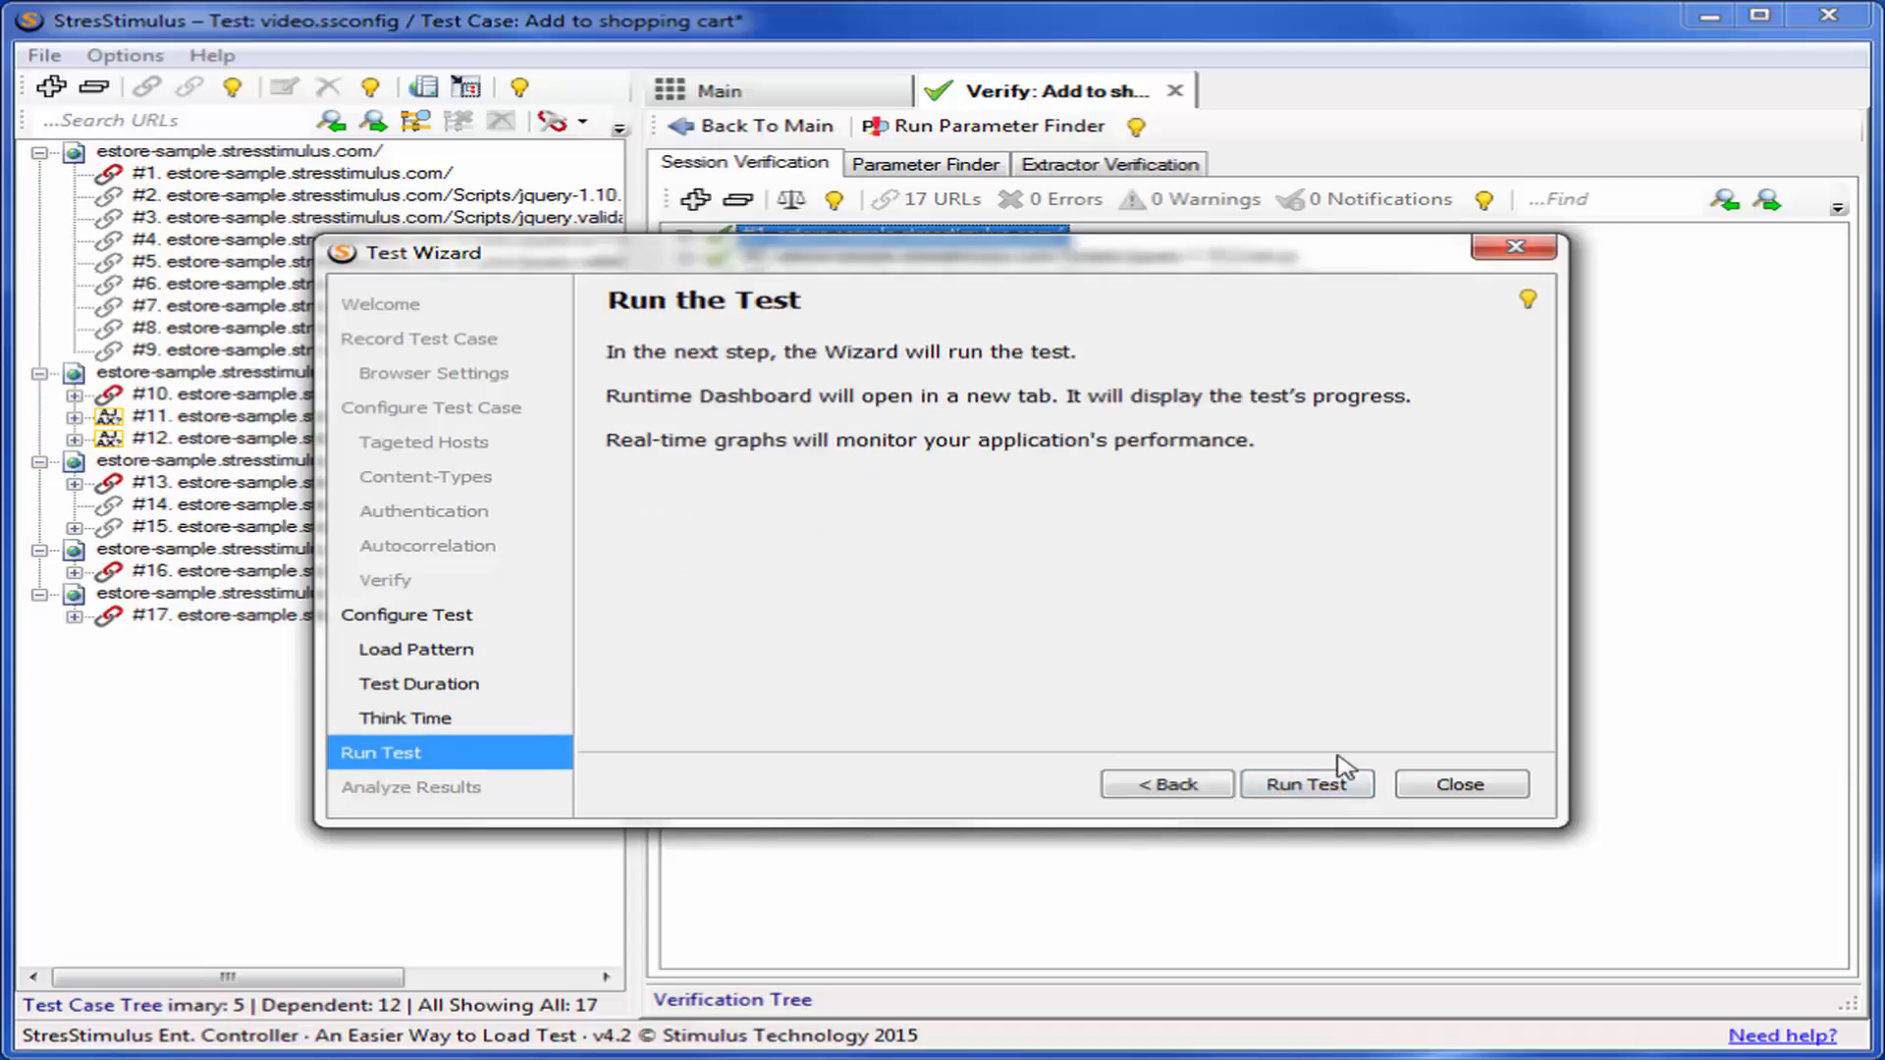